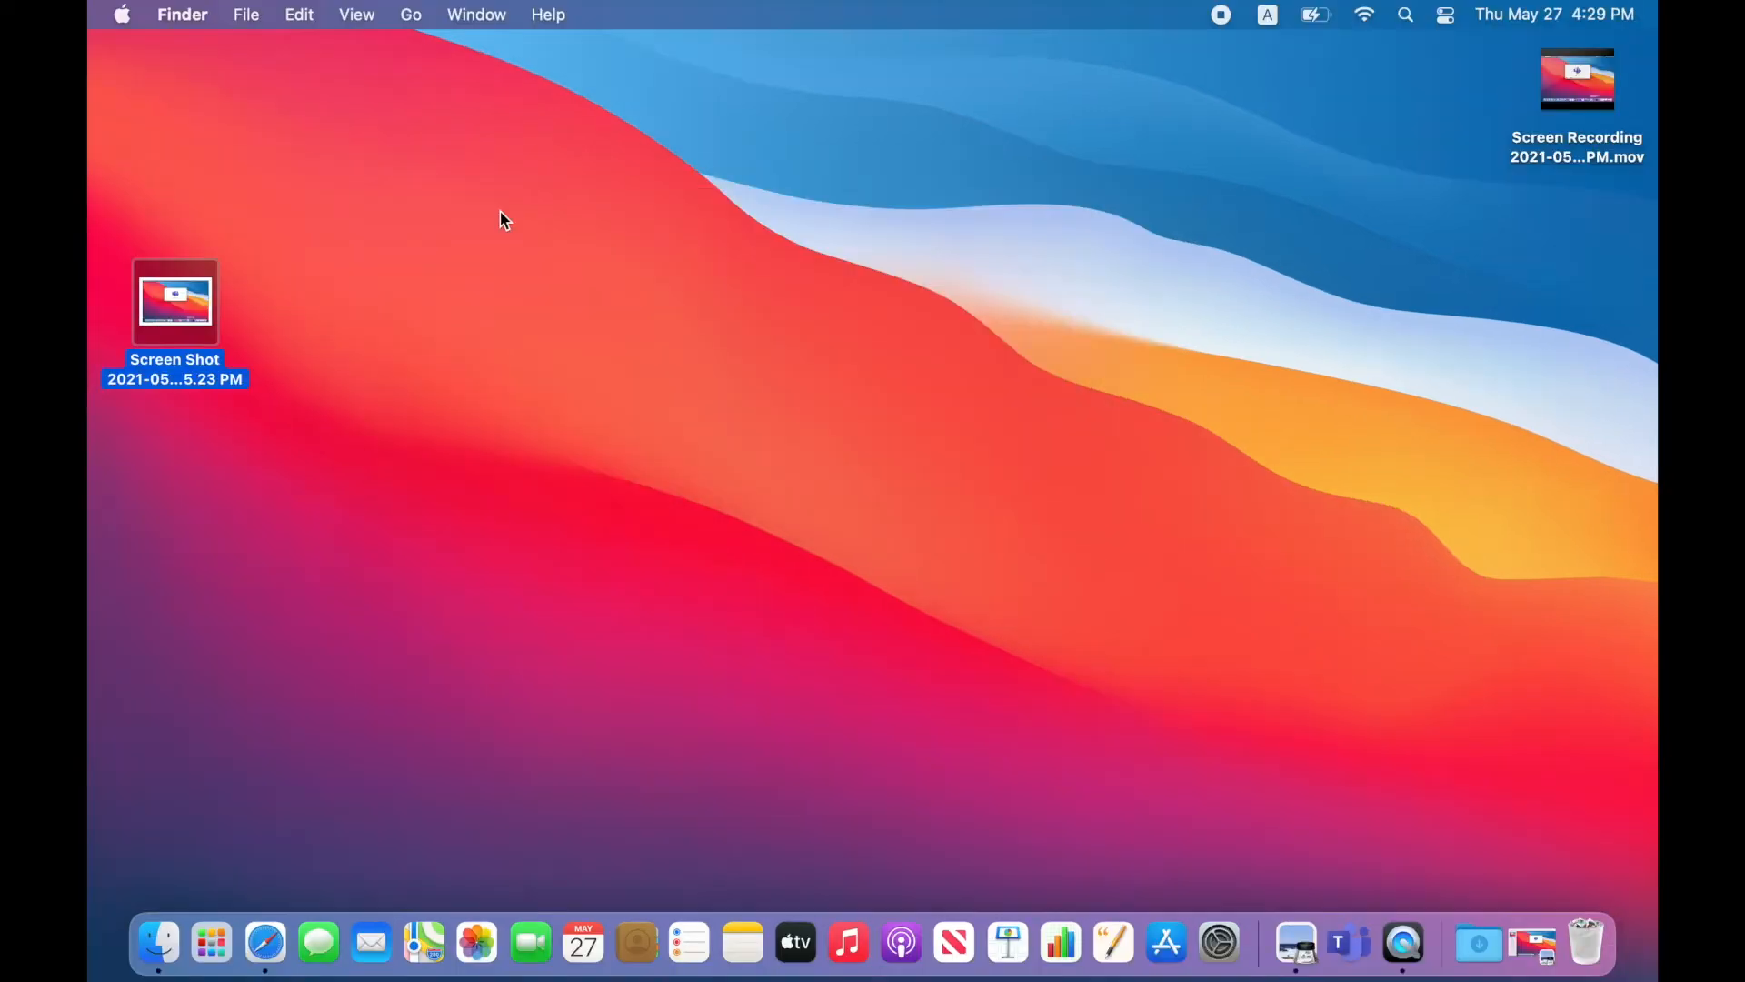
mouse_move(464, 146)
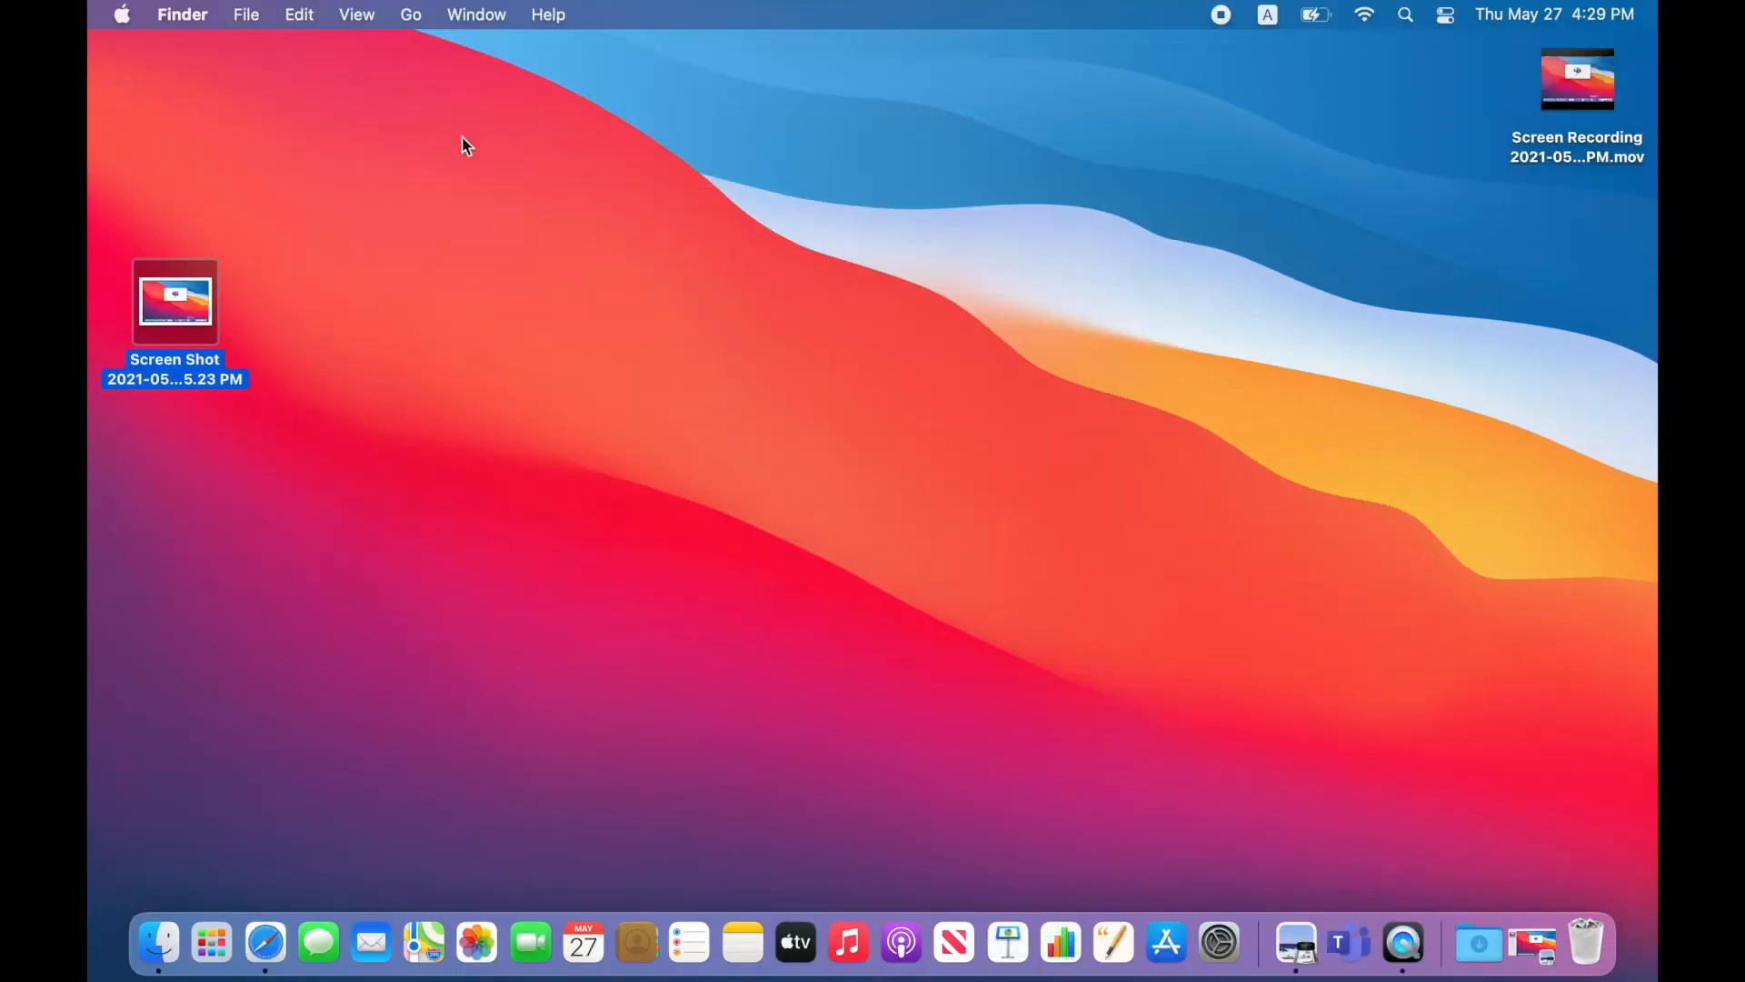
Reveal Finder's Go menu with the hidden Library folder listed
left_click(410, 15)
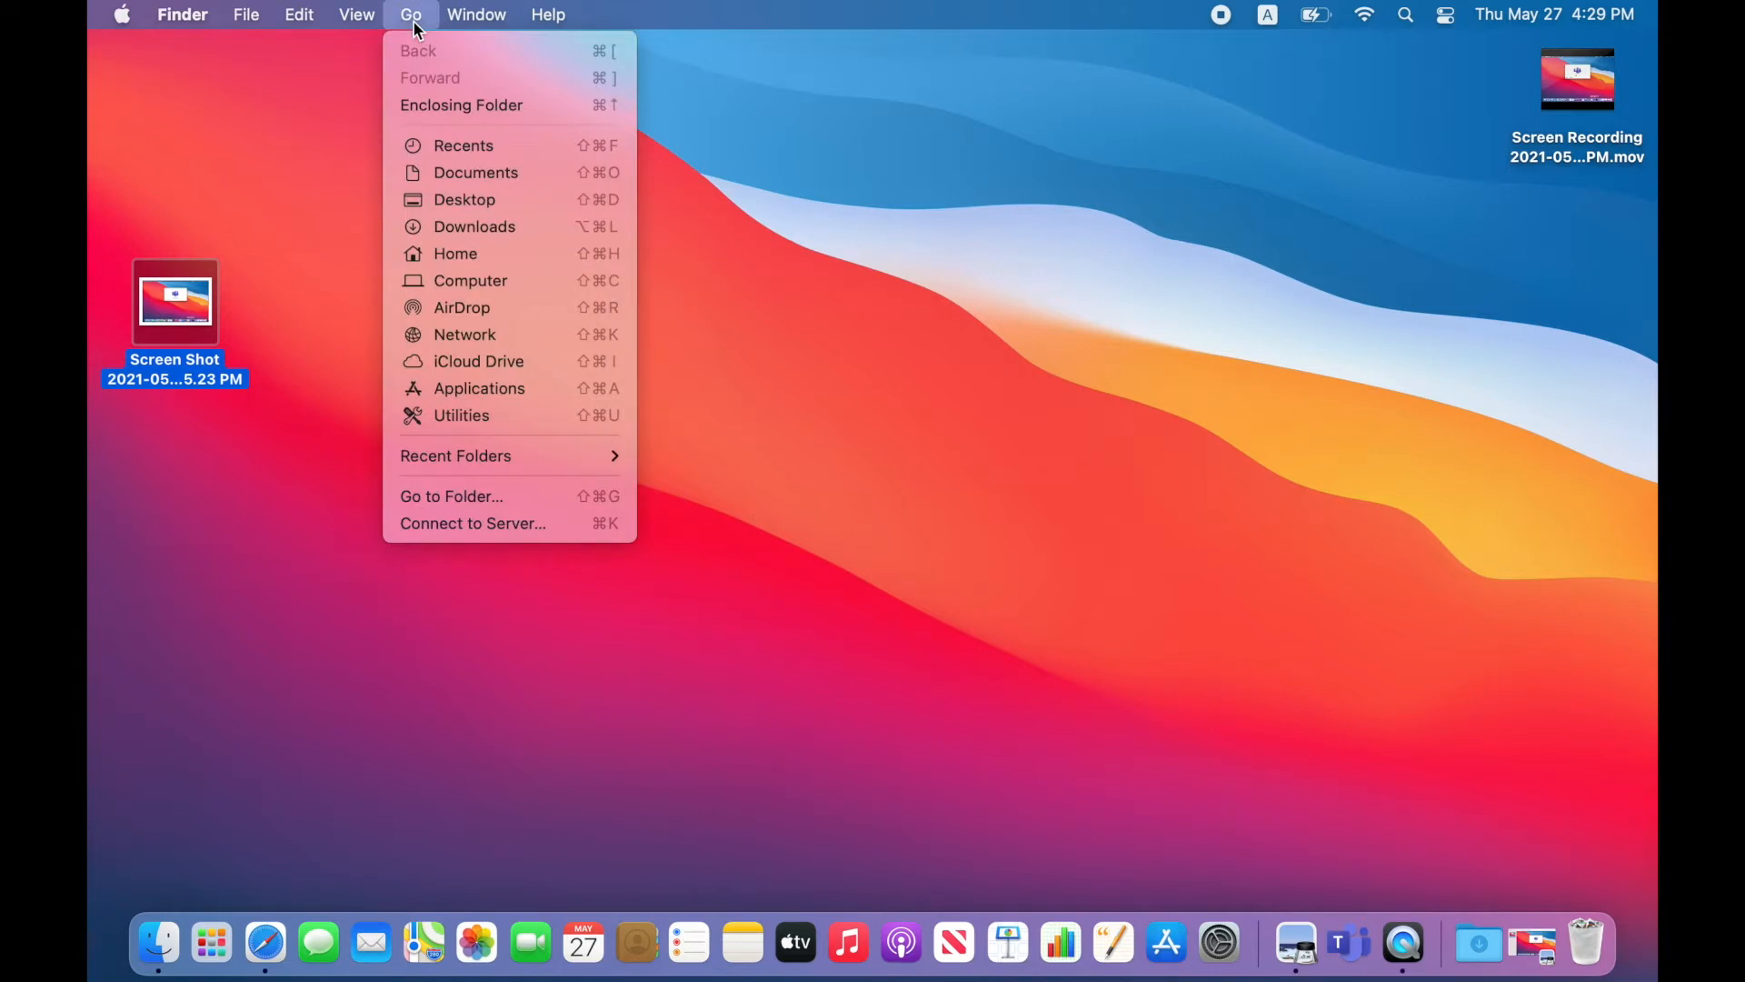
mouse_move(437, 316)
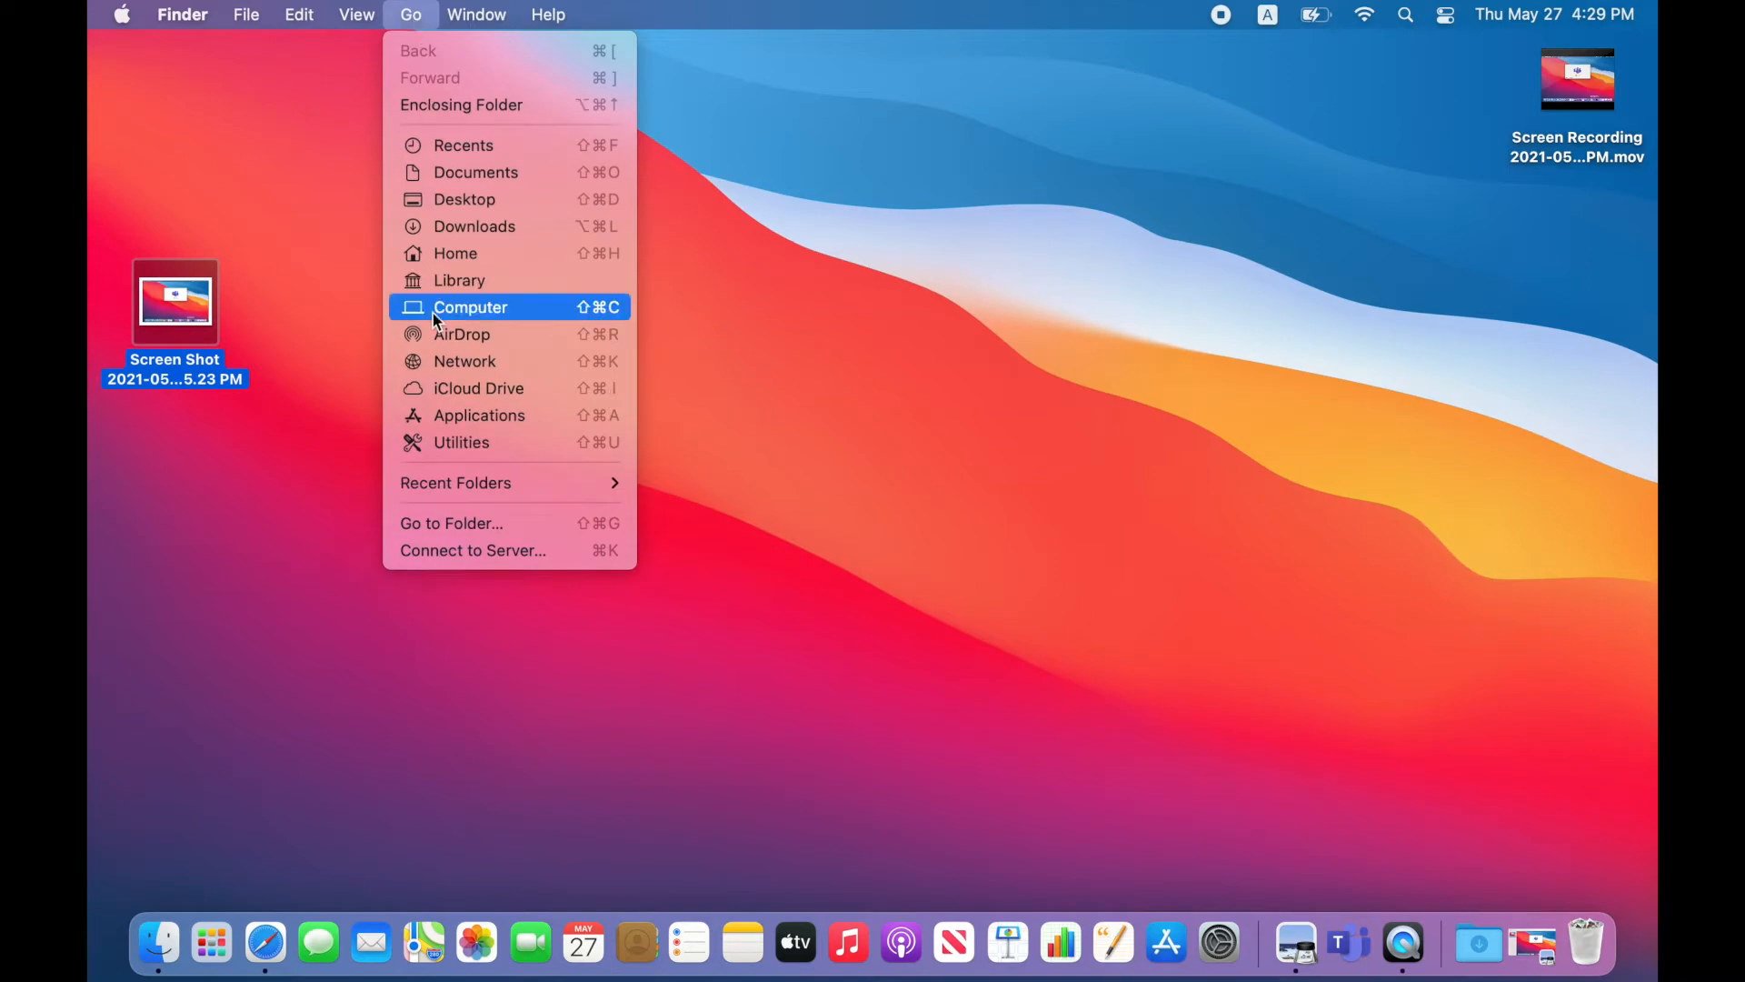
mouse_move(474, 287)
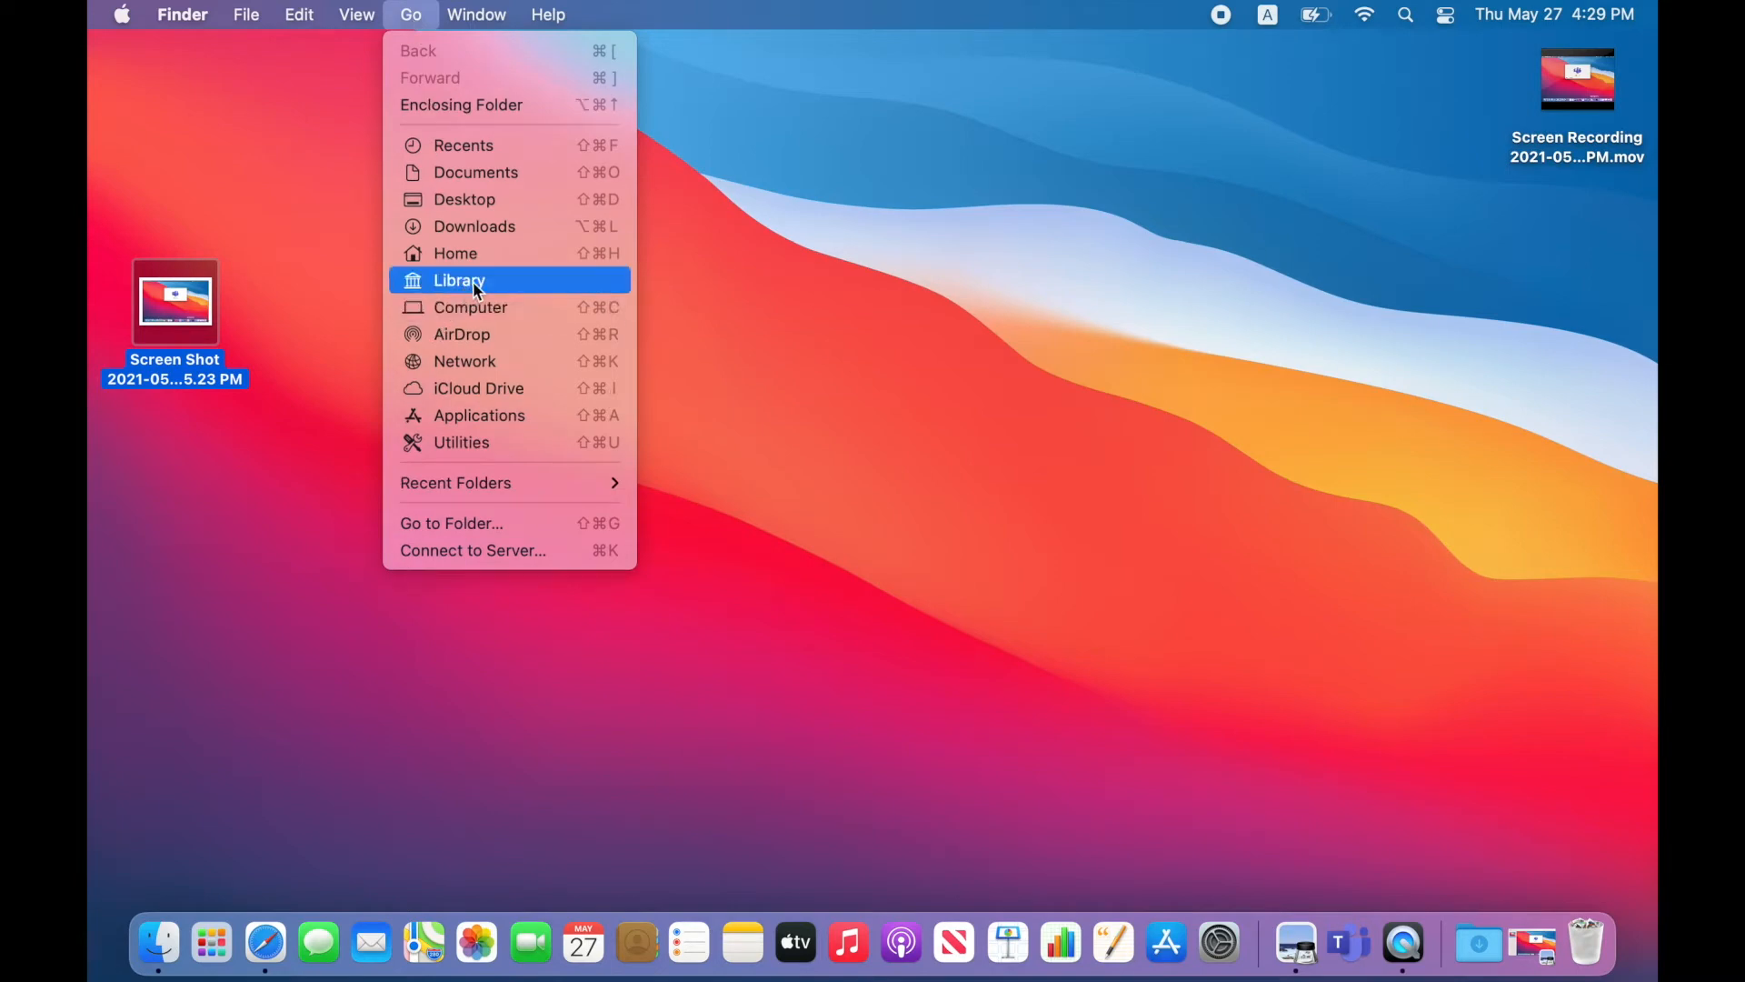
Navigate into Library > Application Support > Microsoft, where only the Teams folder sits
left_click(458, 280)
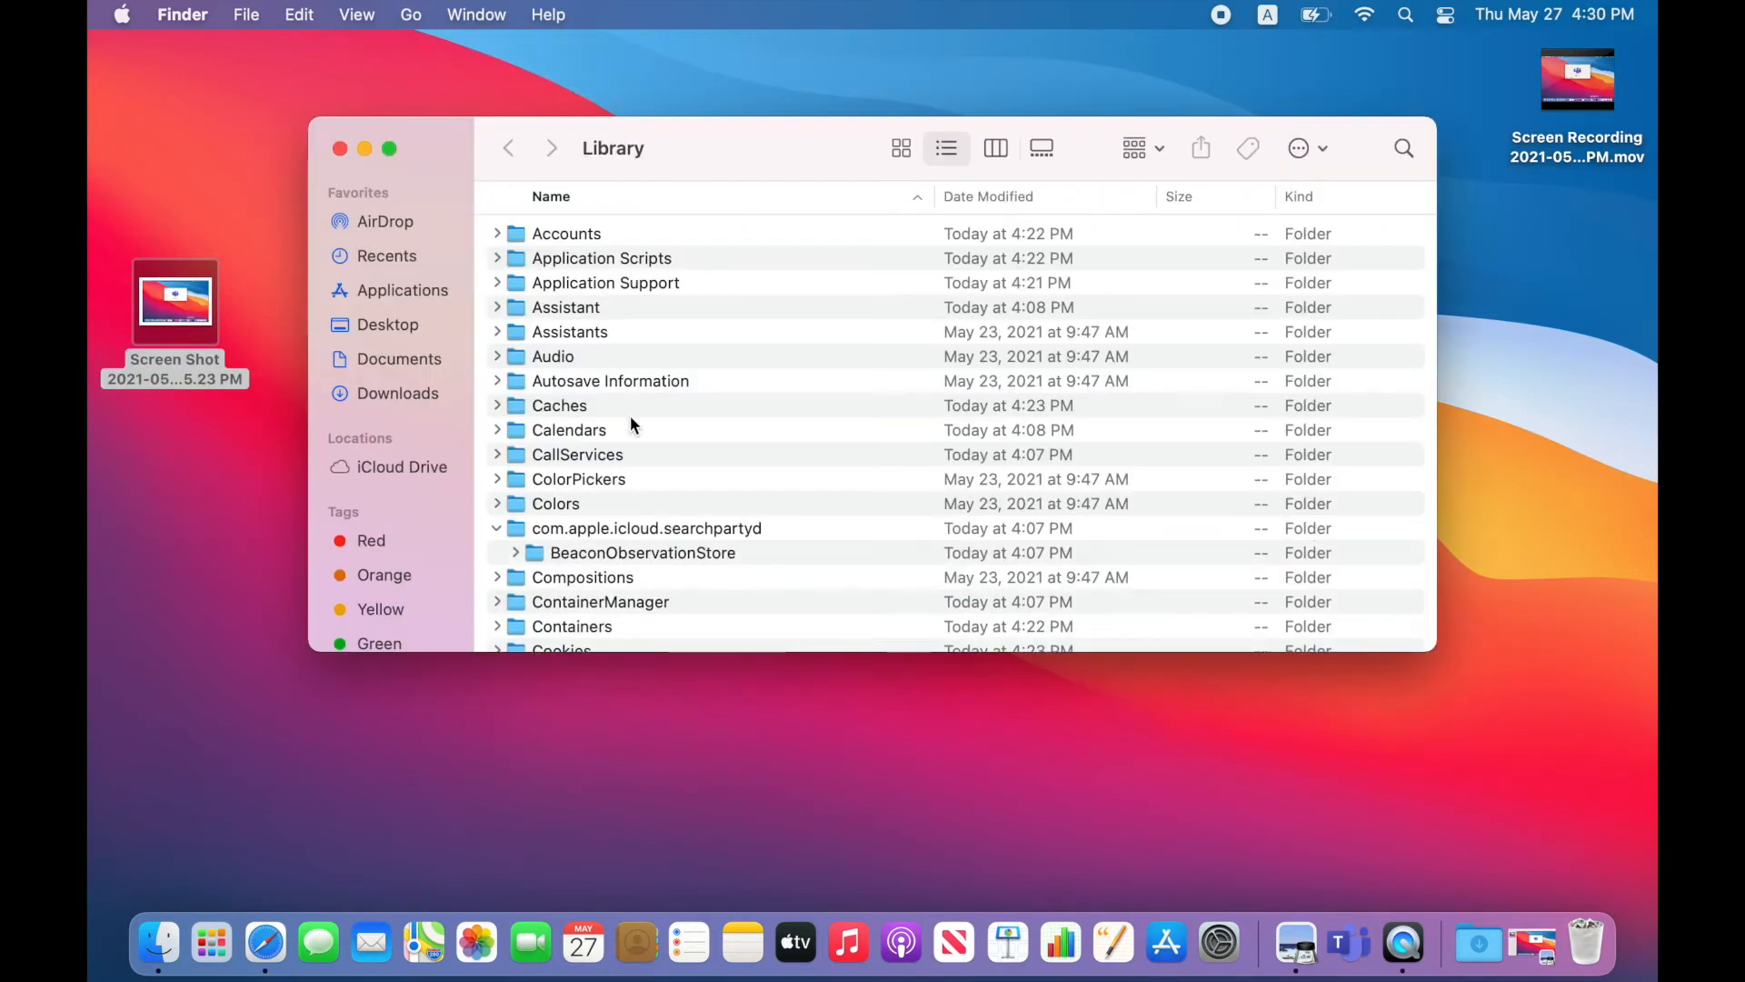
mouse_move(618, 299)
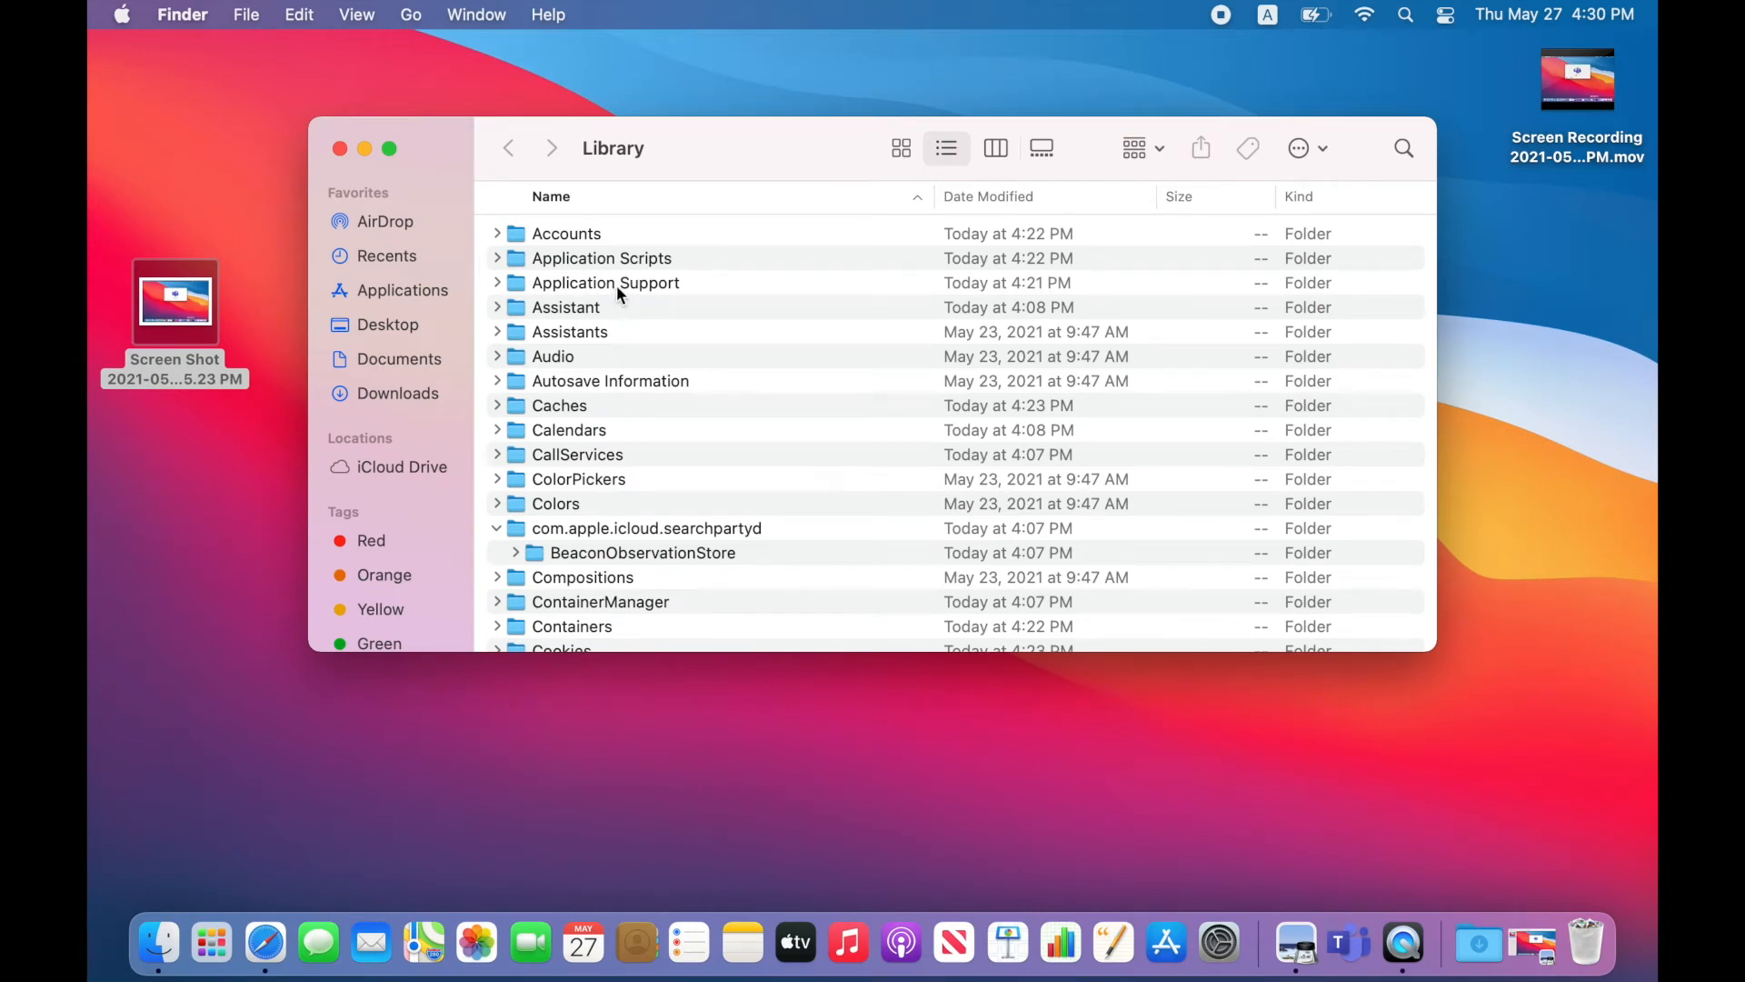
double_click(603, 282)
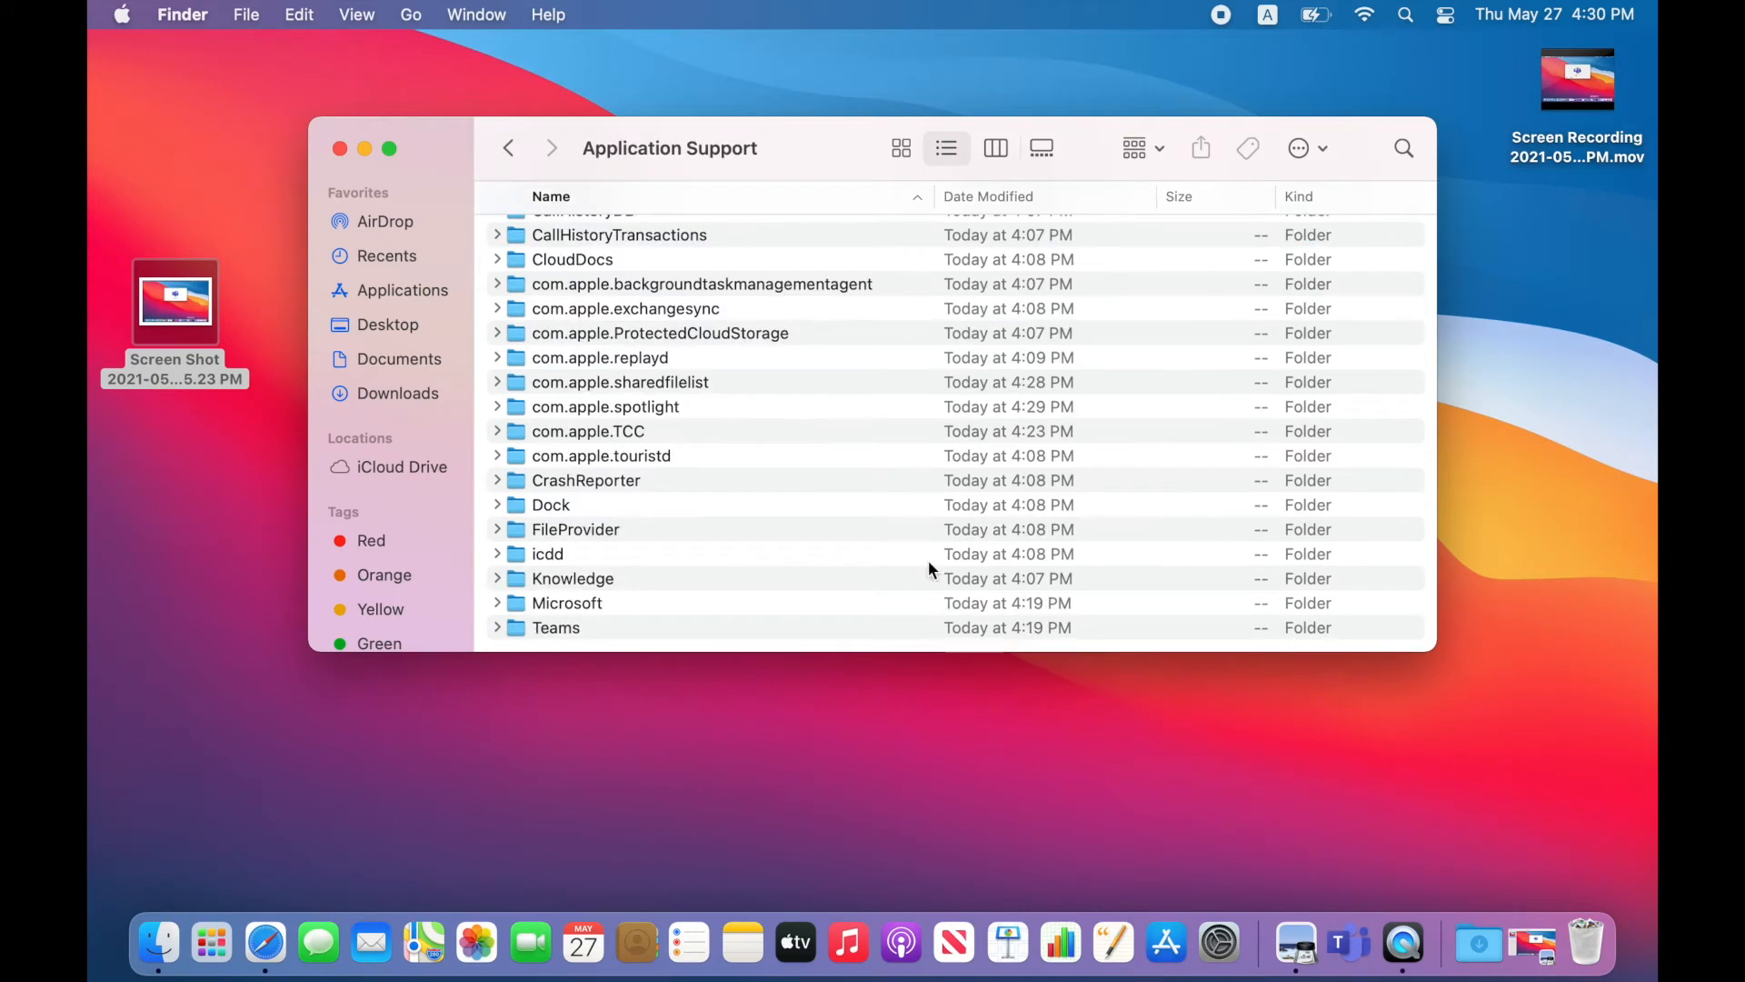
mouse_move(587, 614)
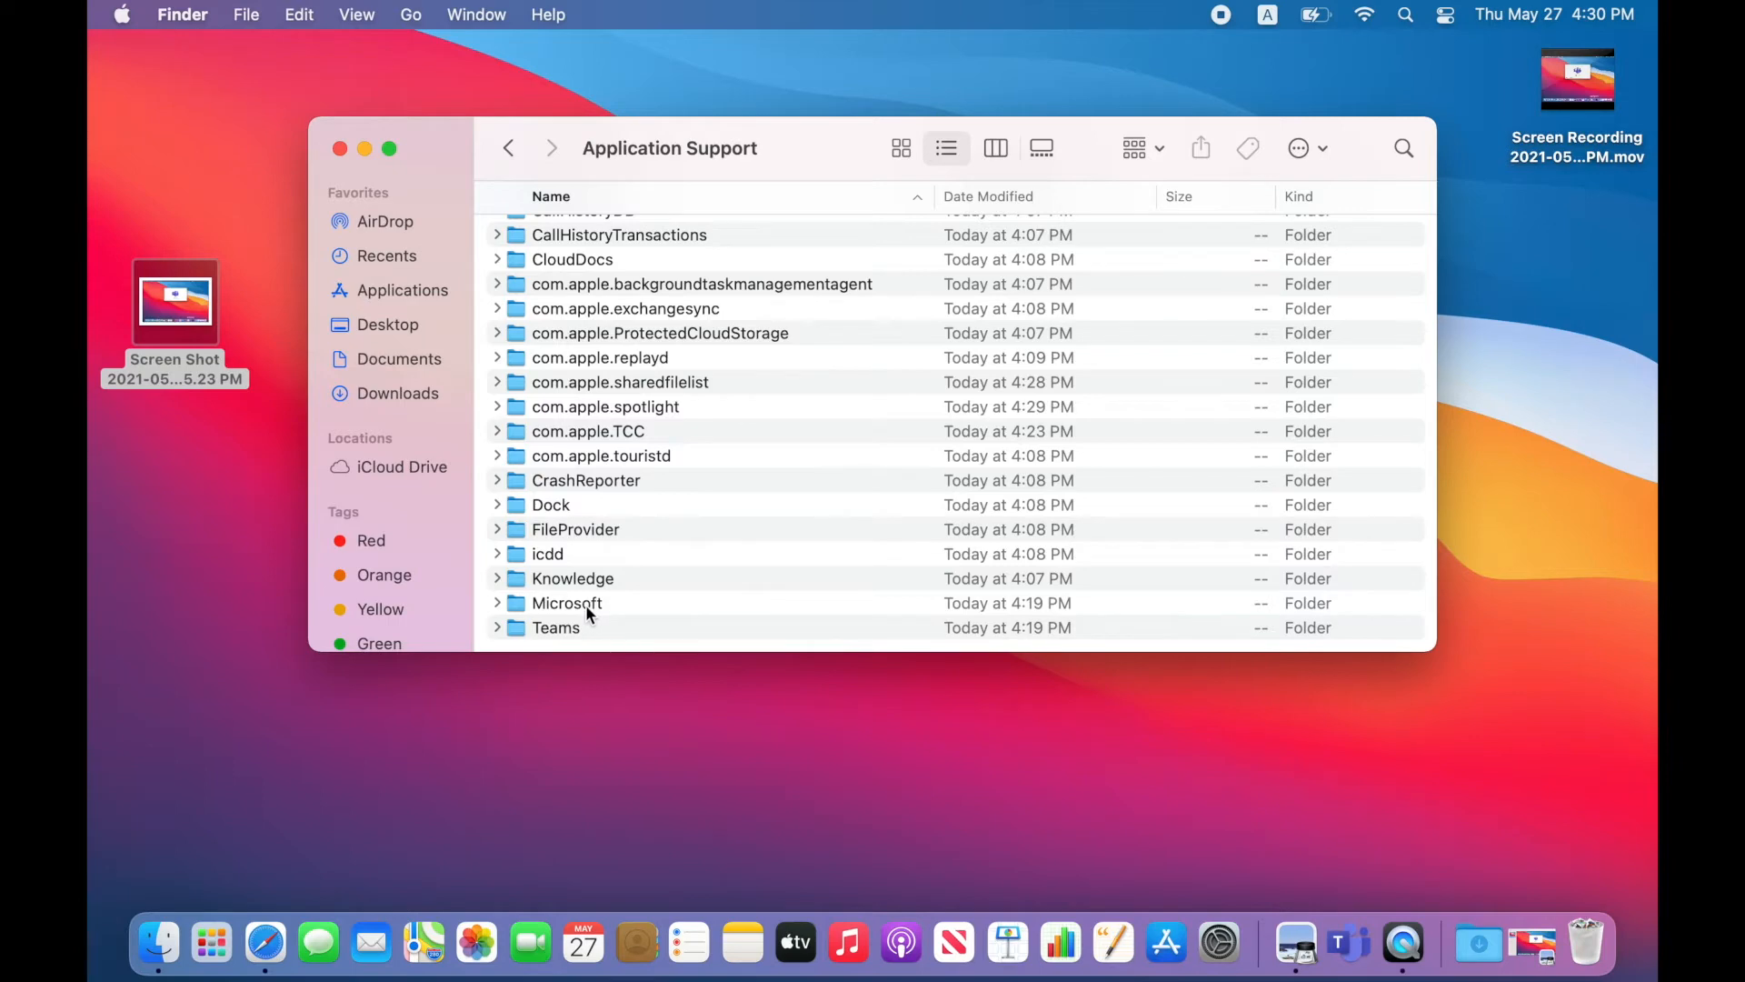
mouse_move(578, 611)
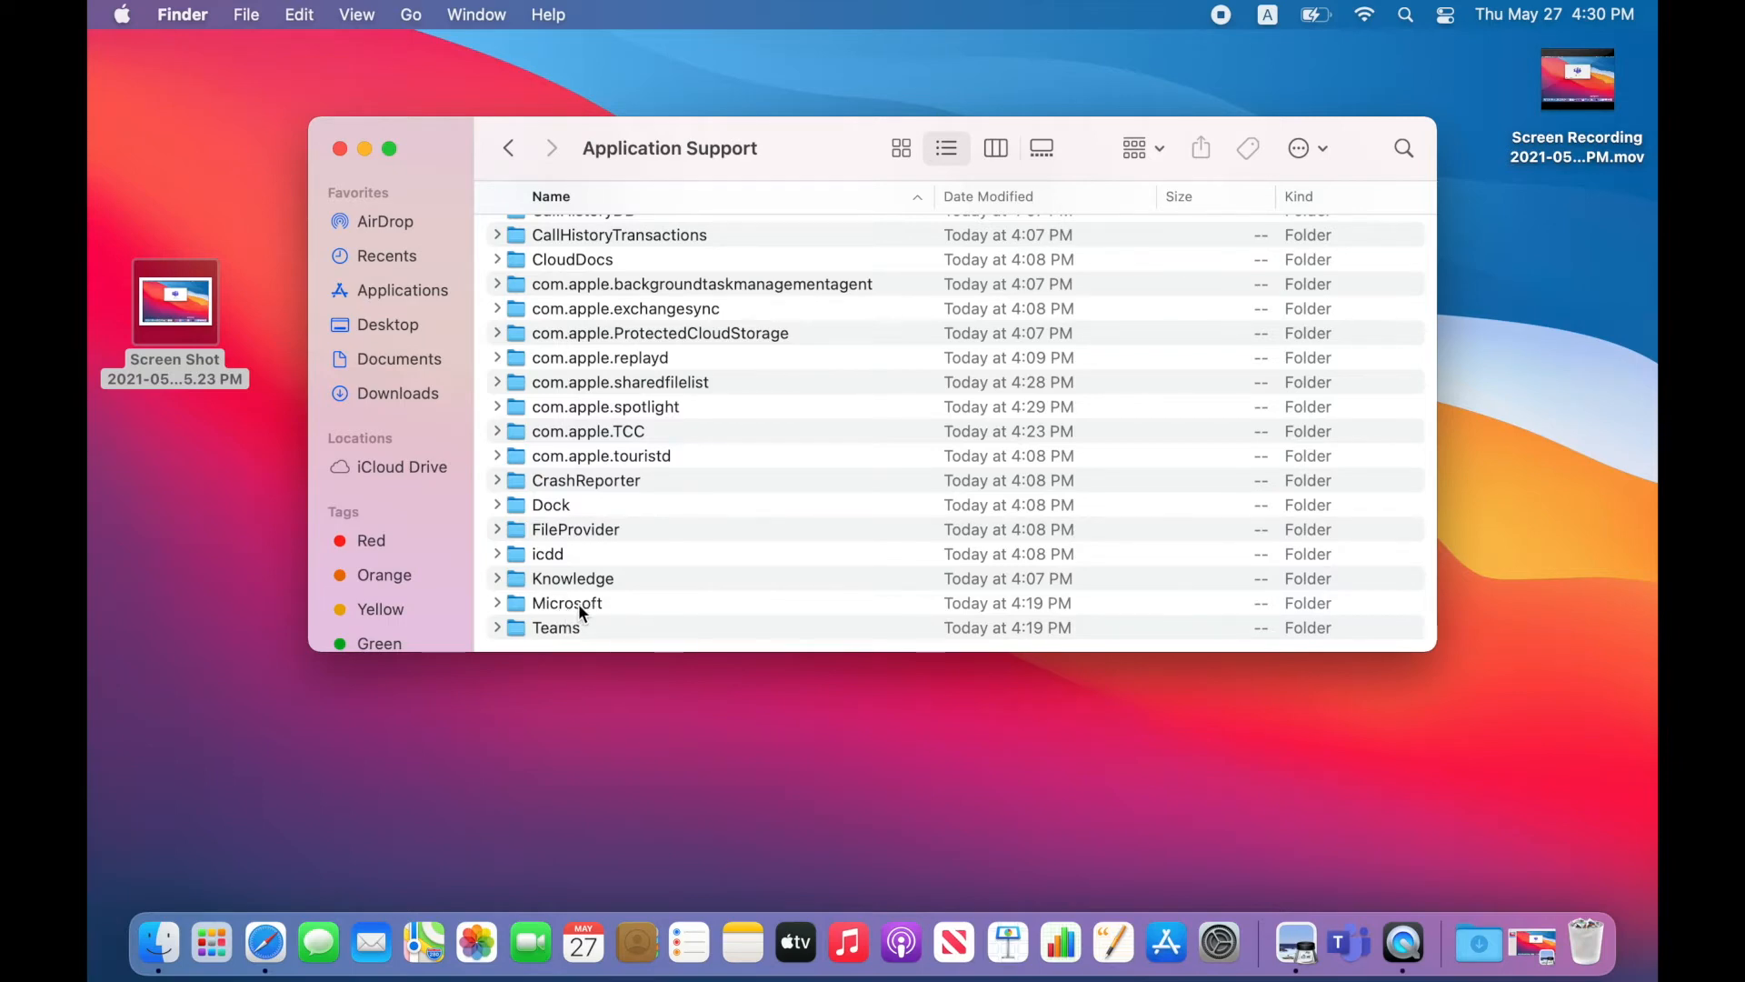
double_click(567, 602)
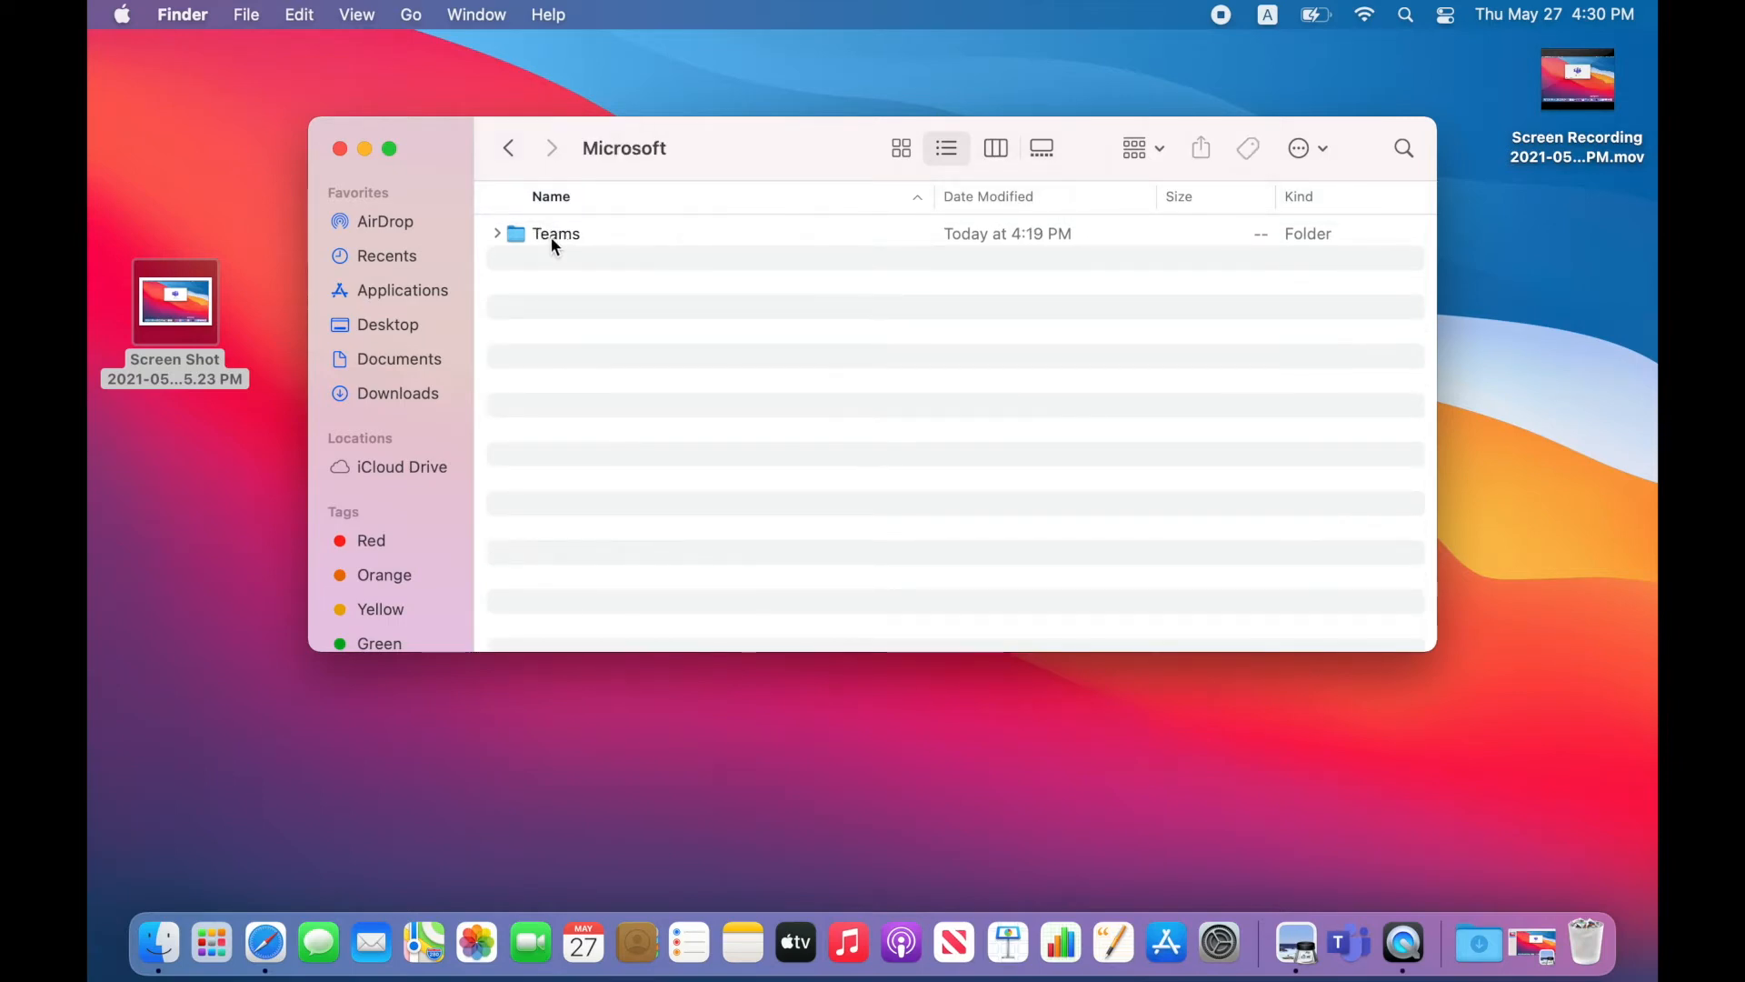
Move the Teams folder to the Trash and close the emptied Microsoft folder window
left_click(557, 233)
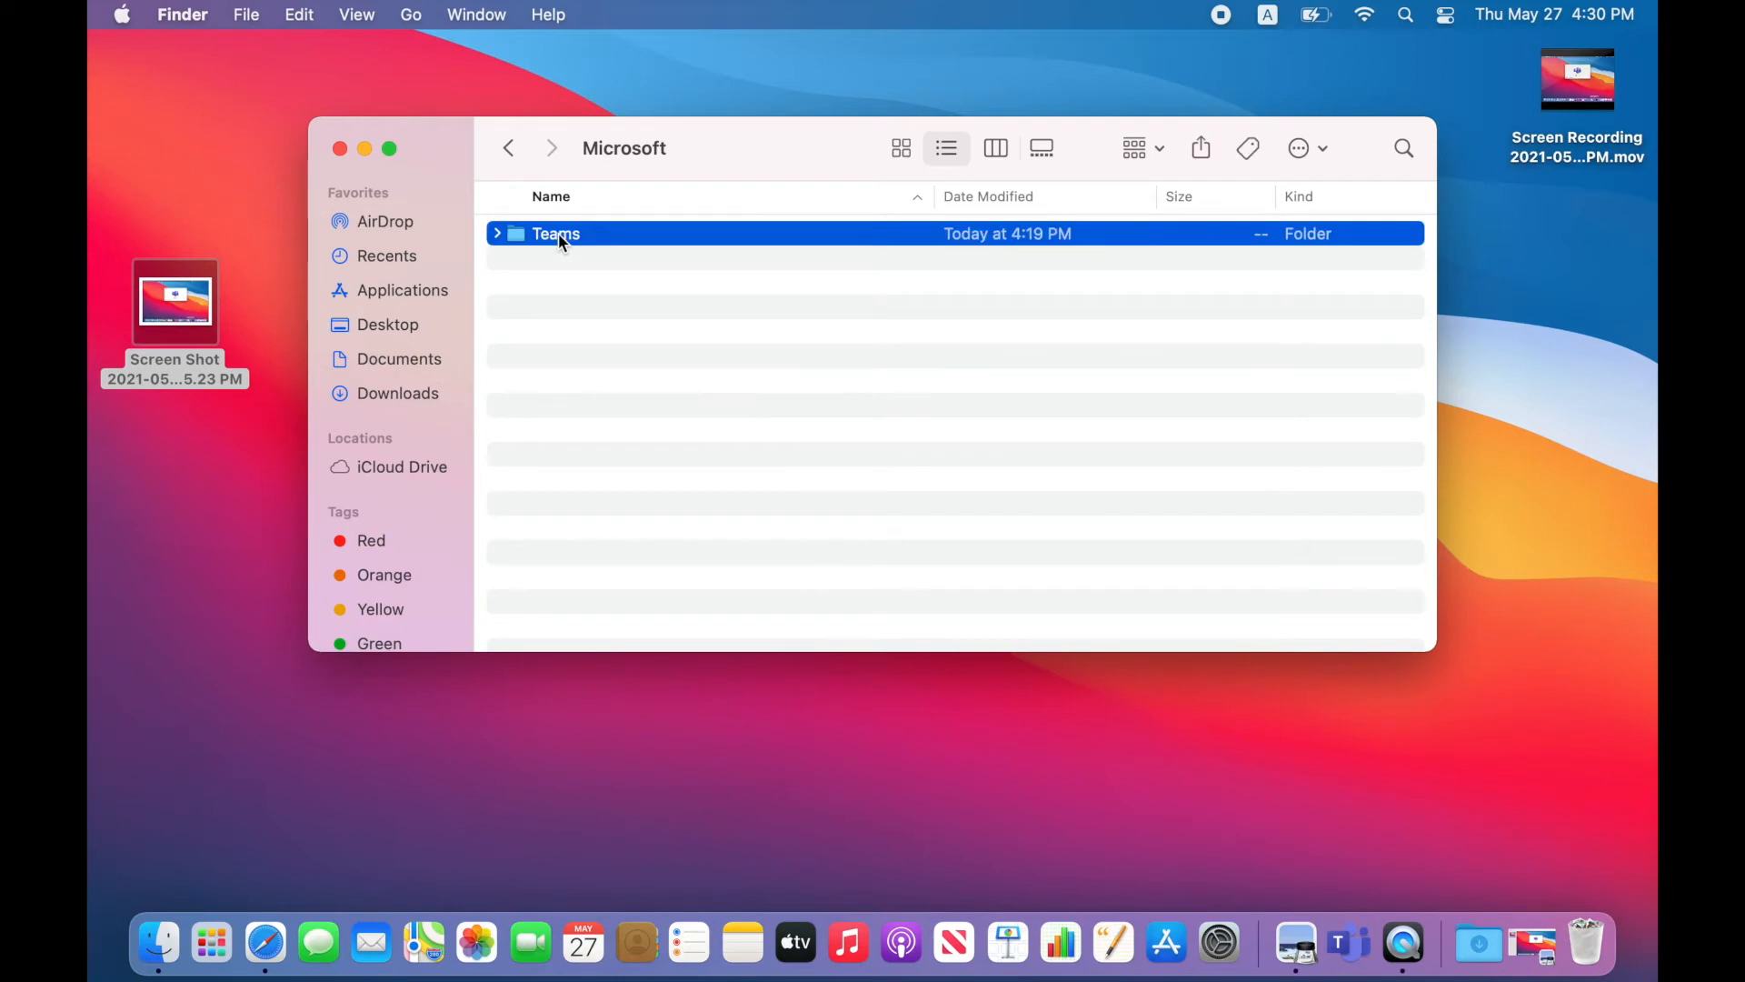
right_click(562, 239)
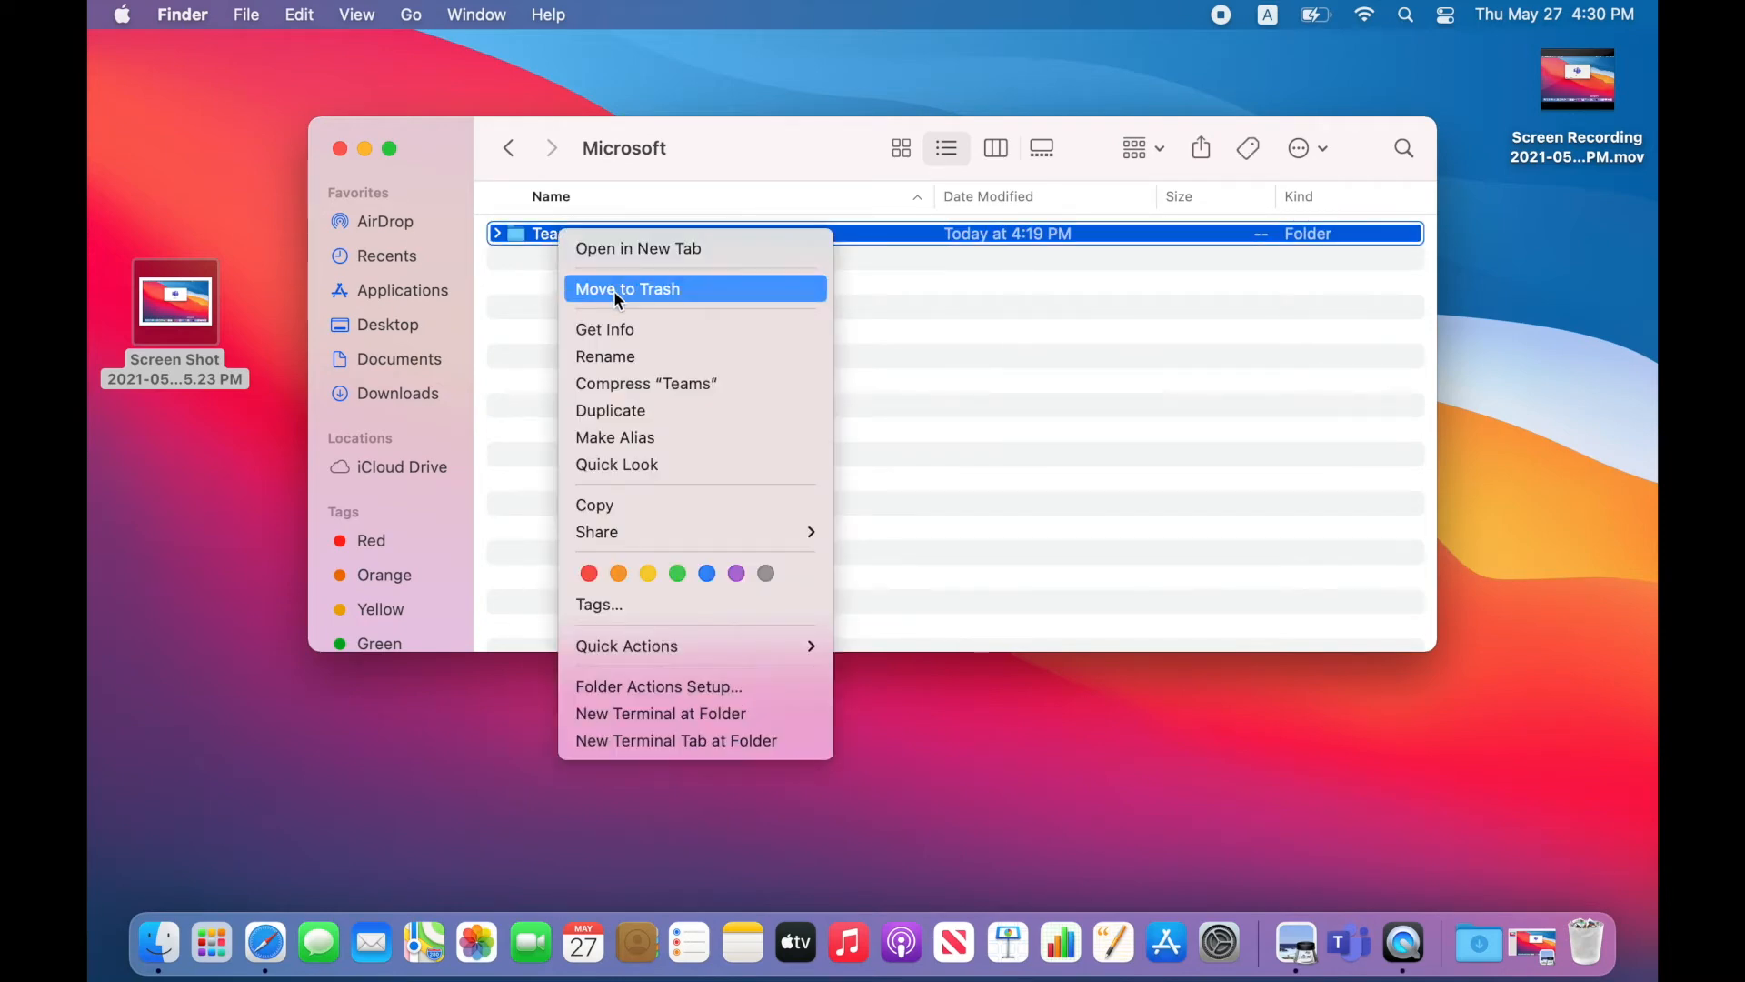
left_click(627, 288)
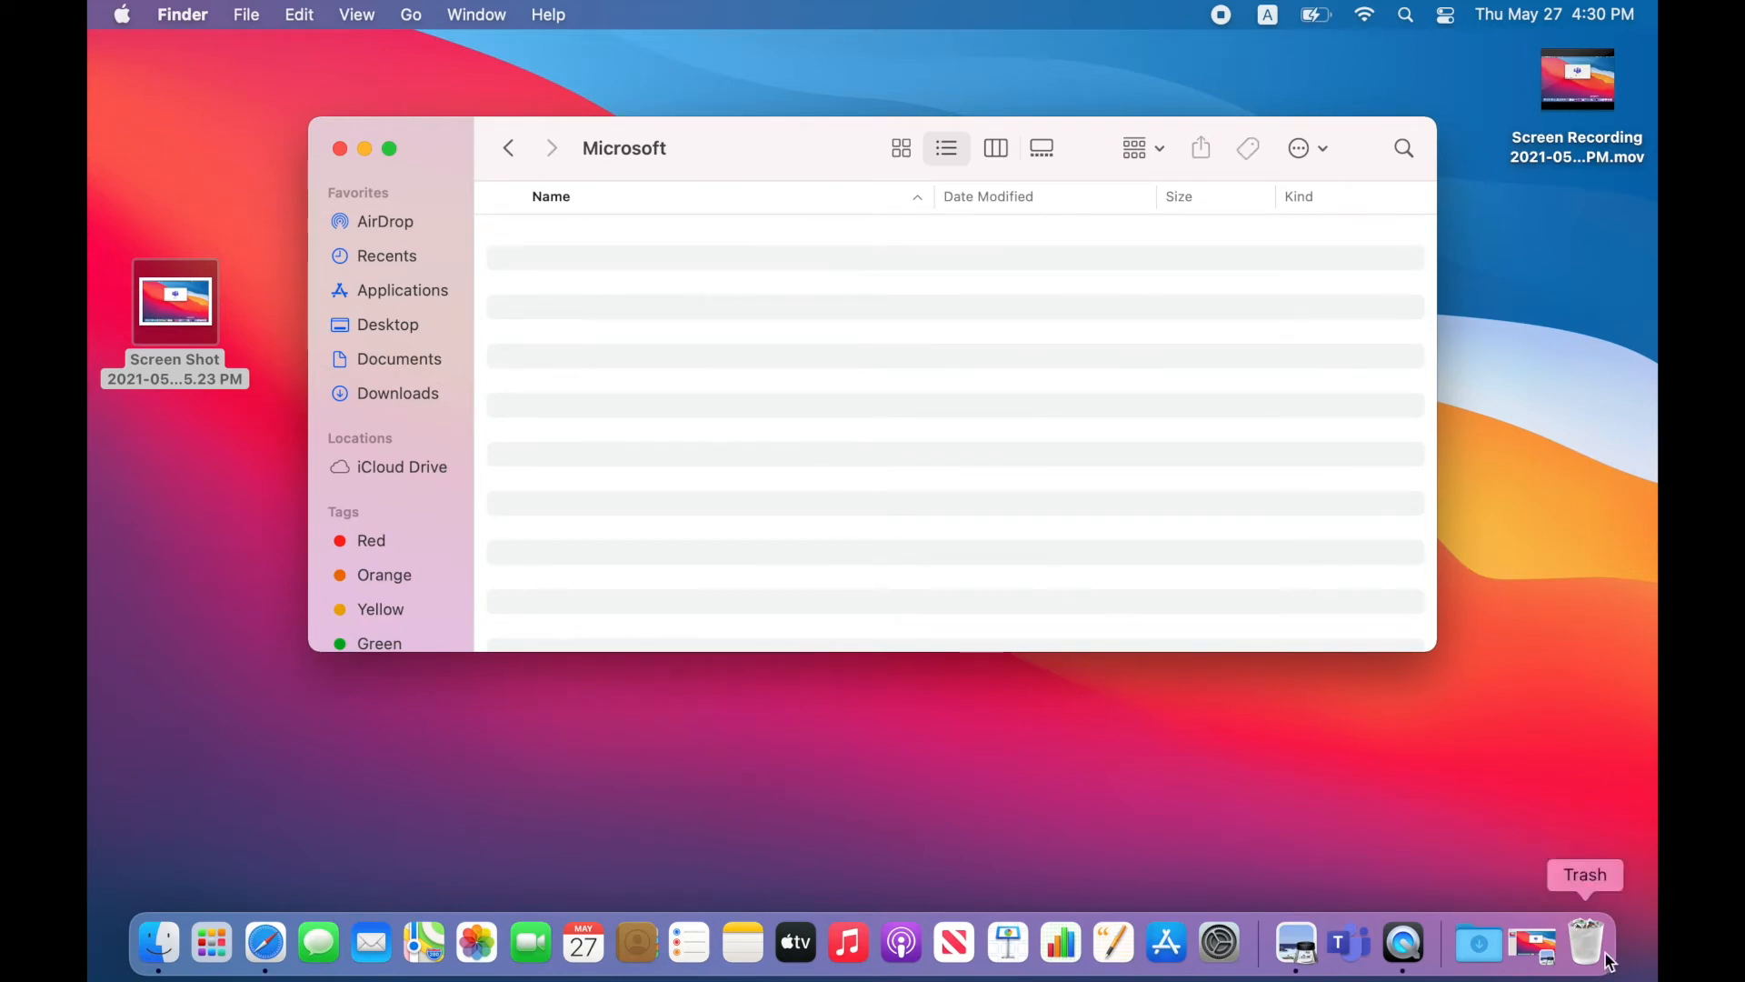
right_click(1585, 942)
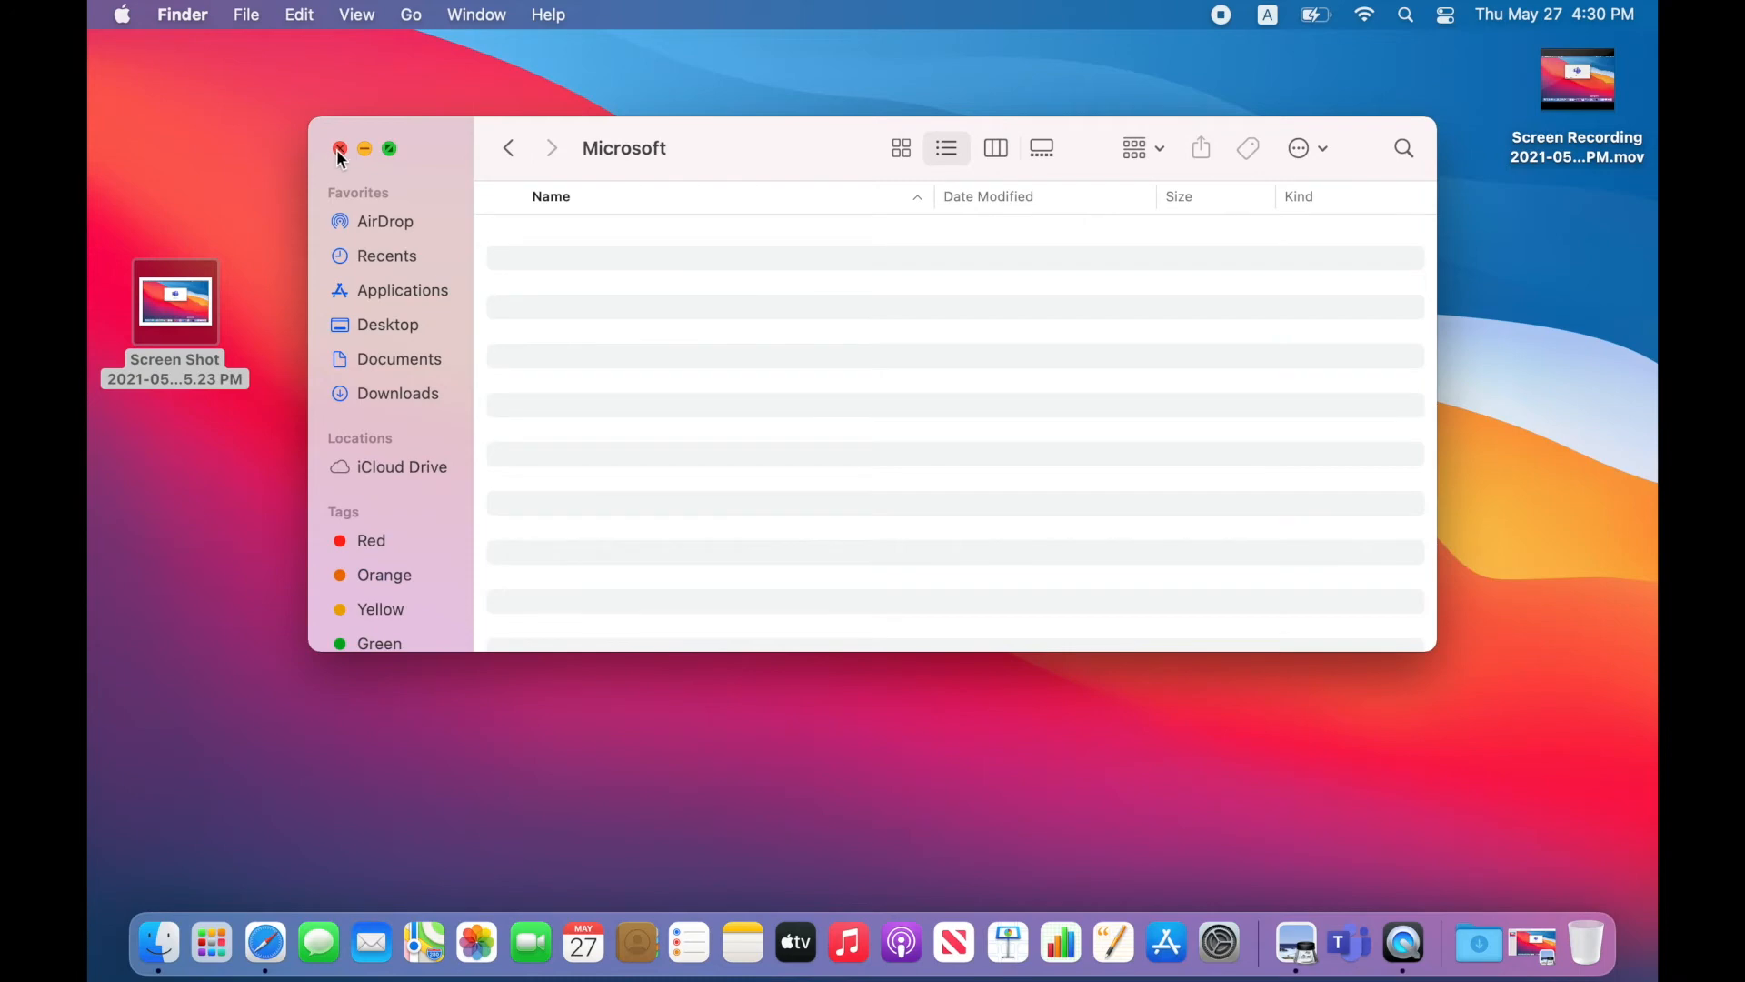
left_click(340, 149)
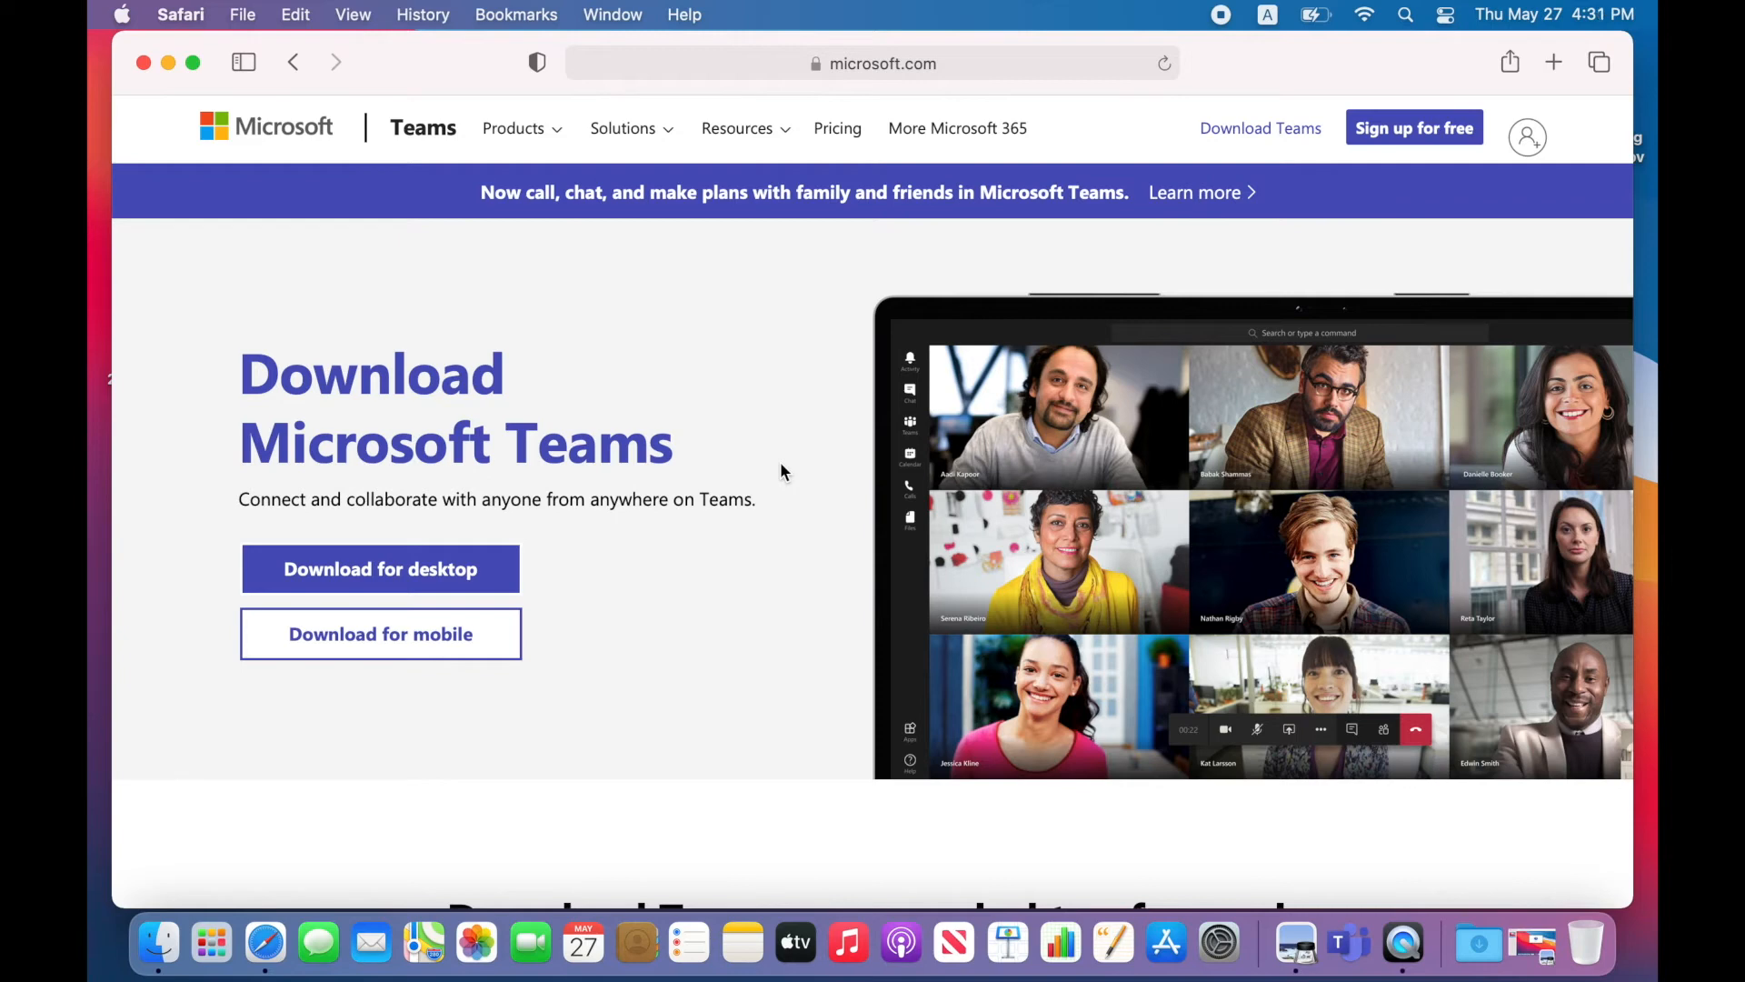
Download Teams_osx.pkg (99.9 MB) from microsoft.com and show it in Safari's downloads list
scroll("down", 3)
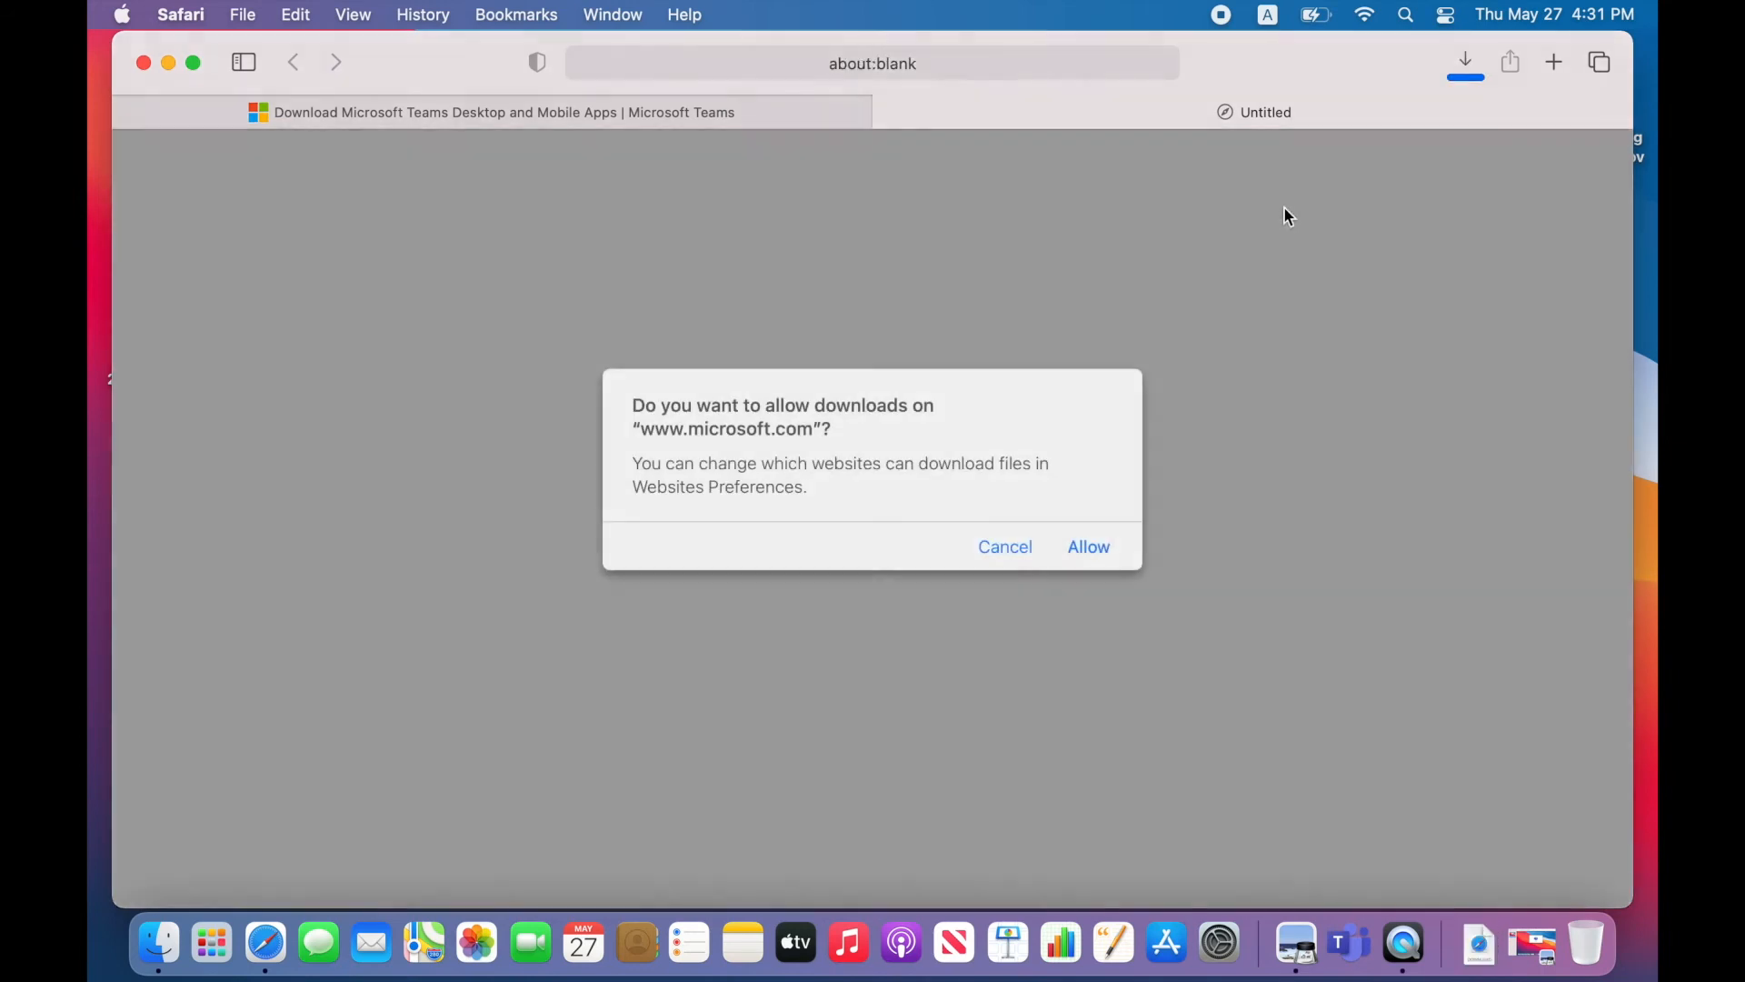
left_click(1089, 545)
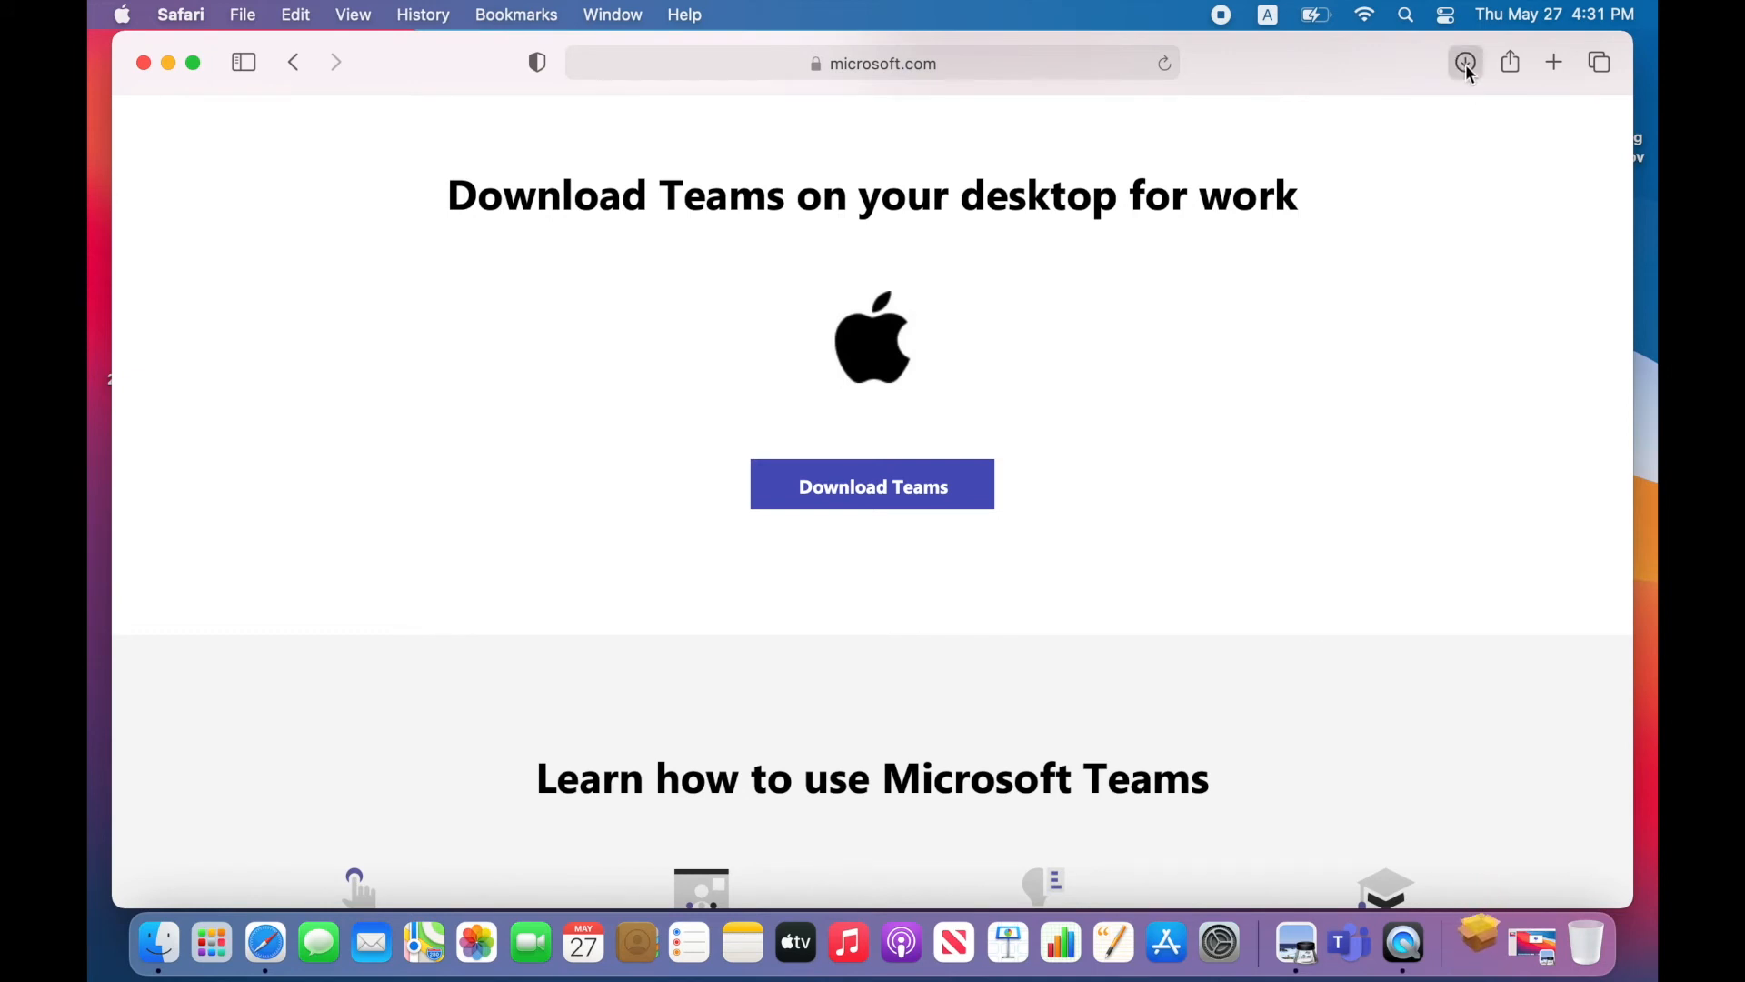
left_click(1462, 64)
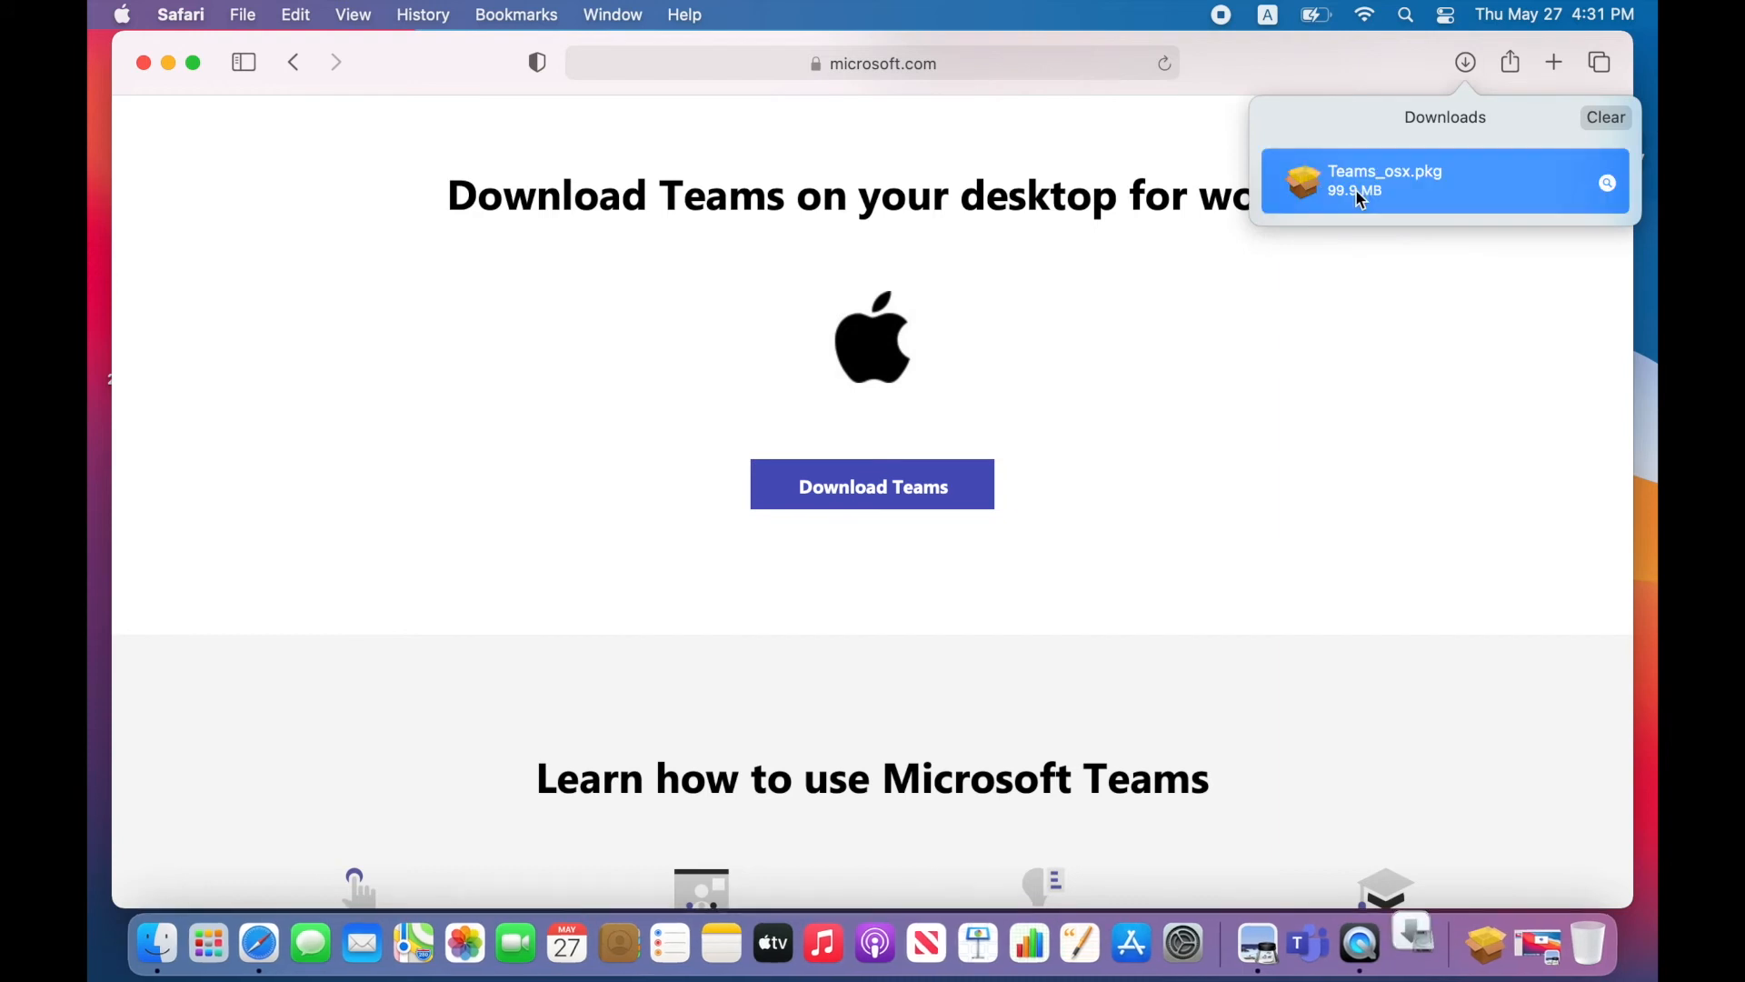
Run the Teams_osx.pkg installer, authorize with the password, and reach the Teams sign-in window
double_click(1386, 180)
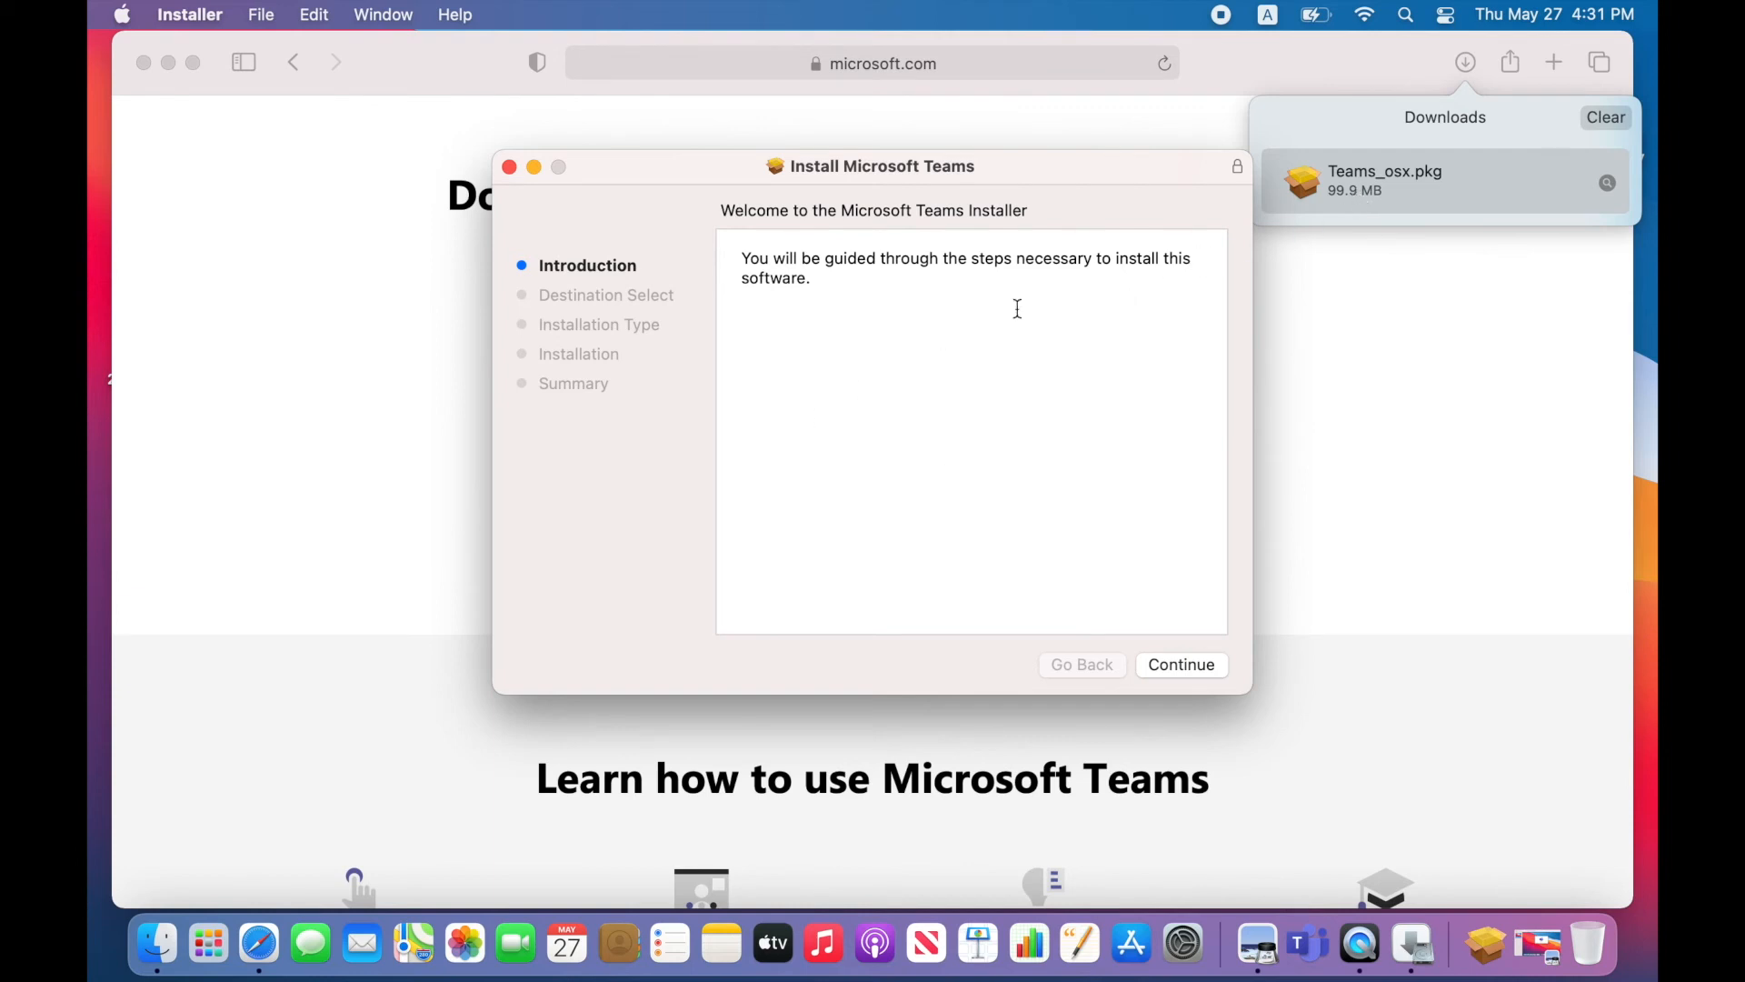
left_click(1181, 665)
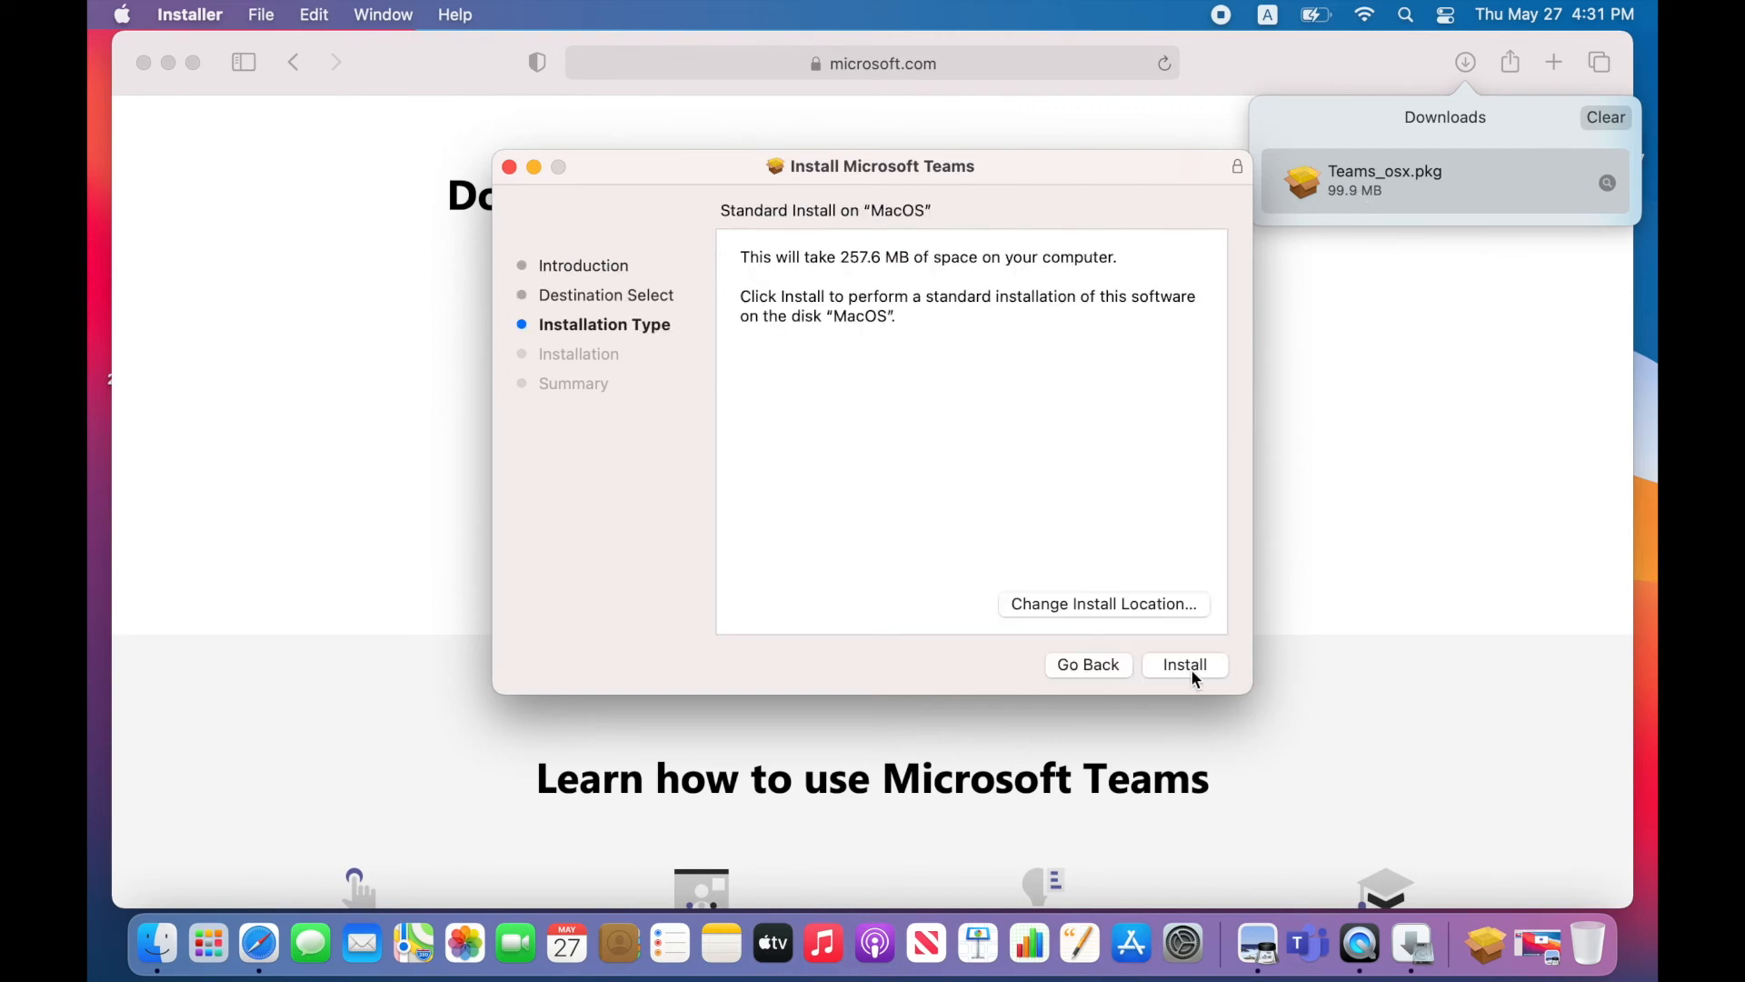
left_click(1185, 665)
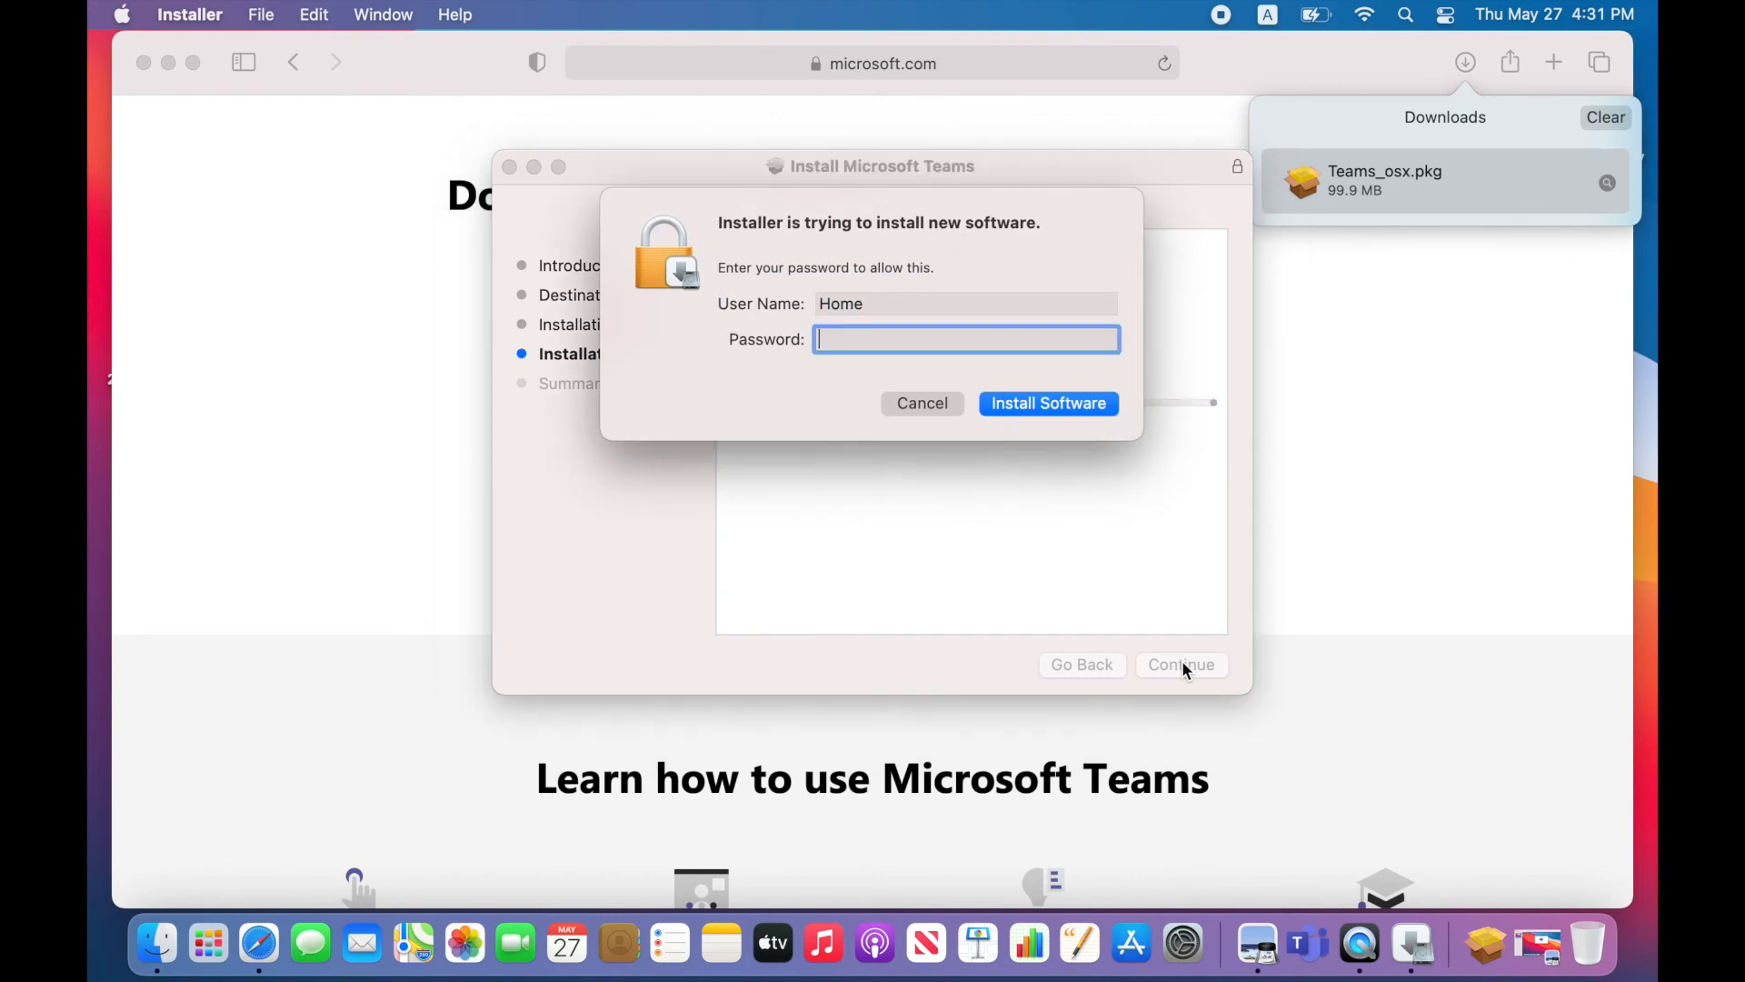
type("••••••")
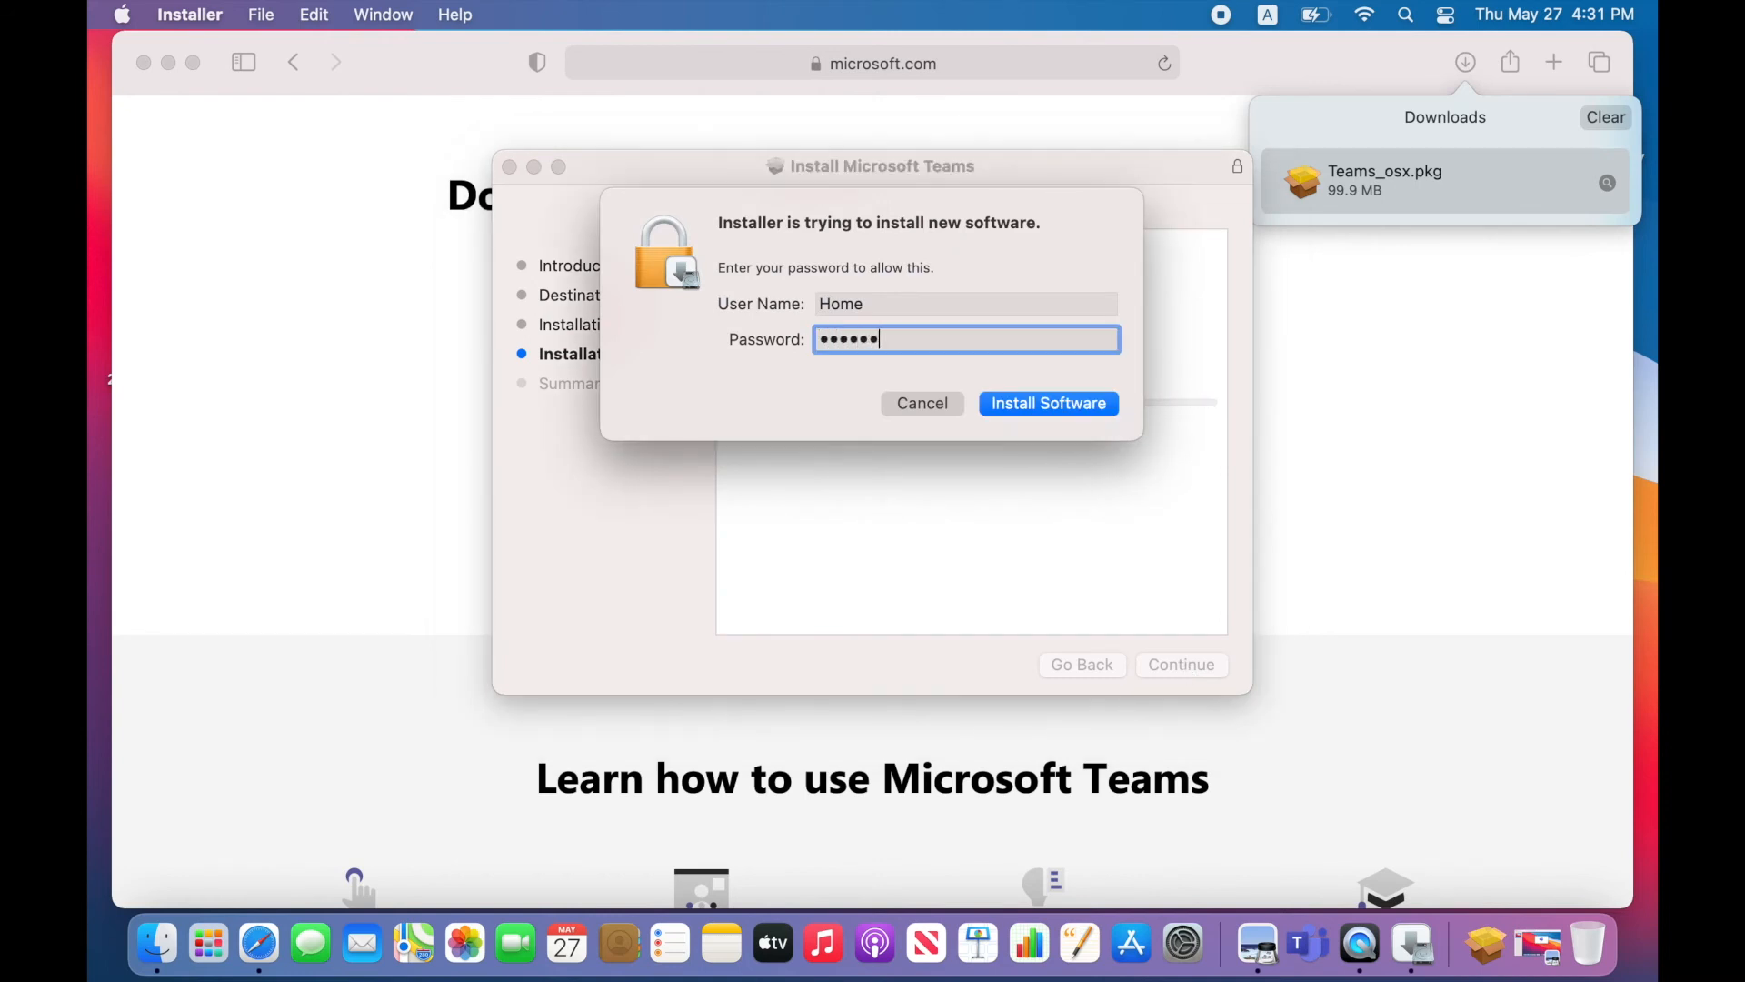
left_click(1047, 404)
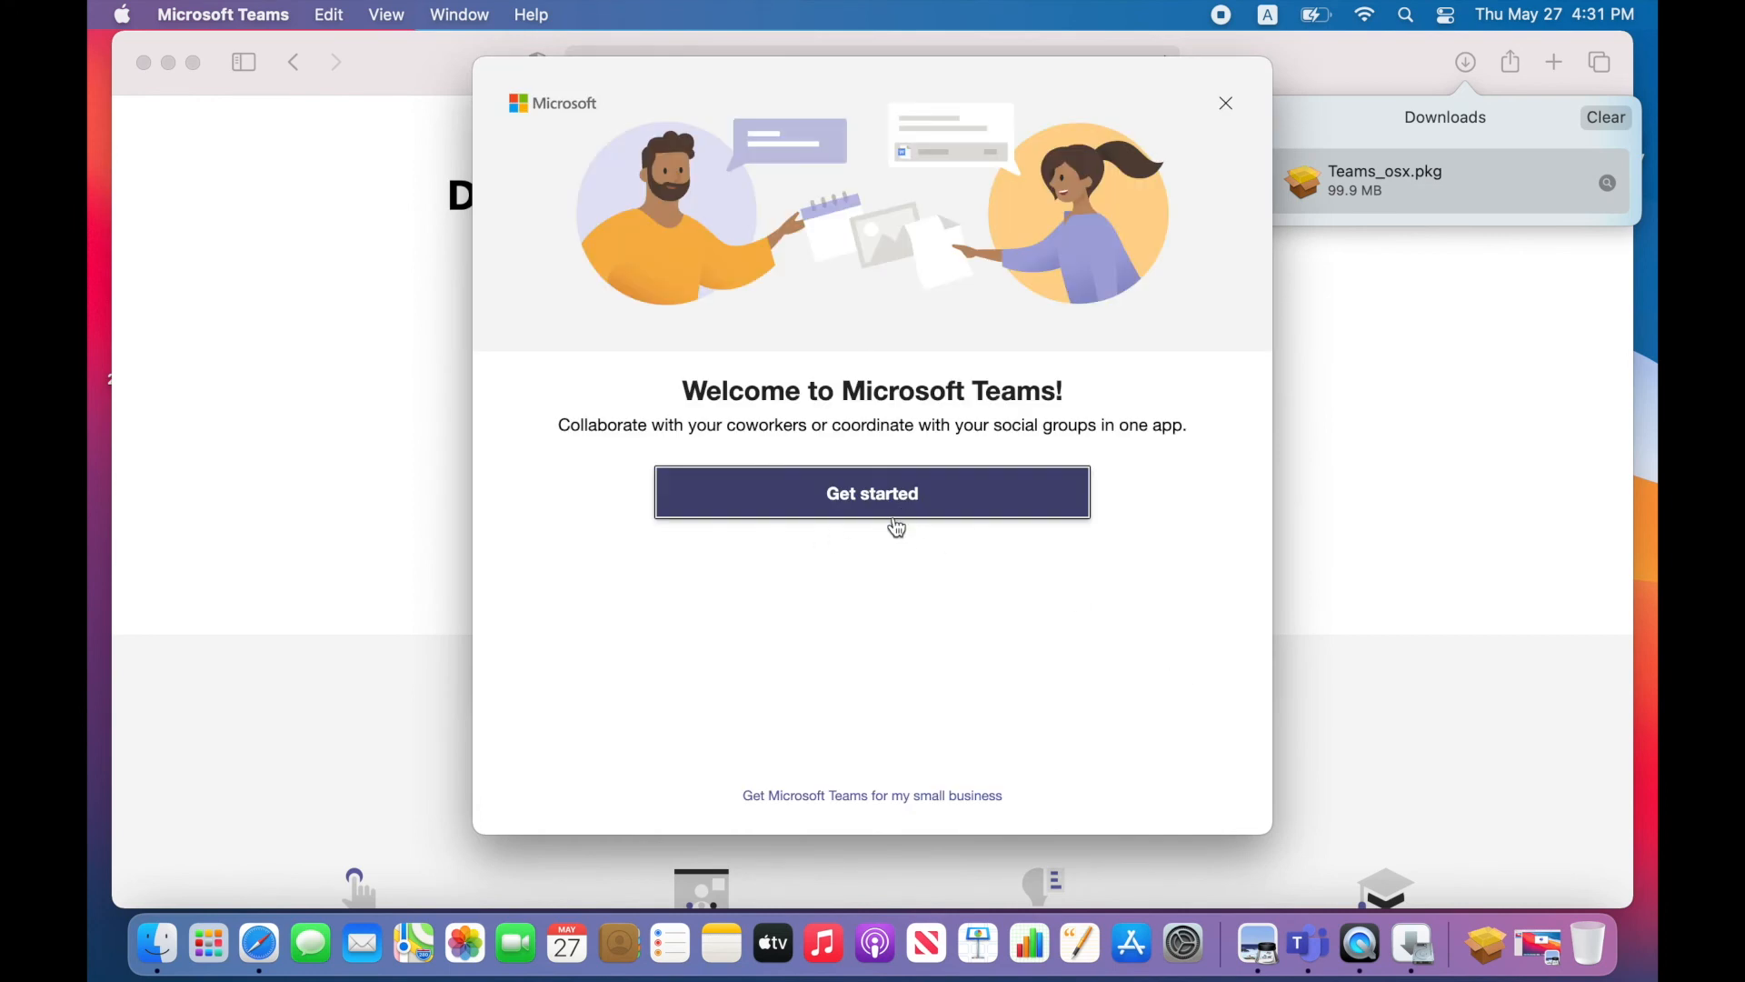
left_click(870, 492)
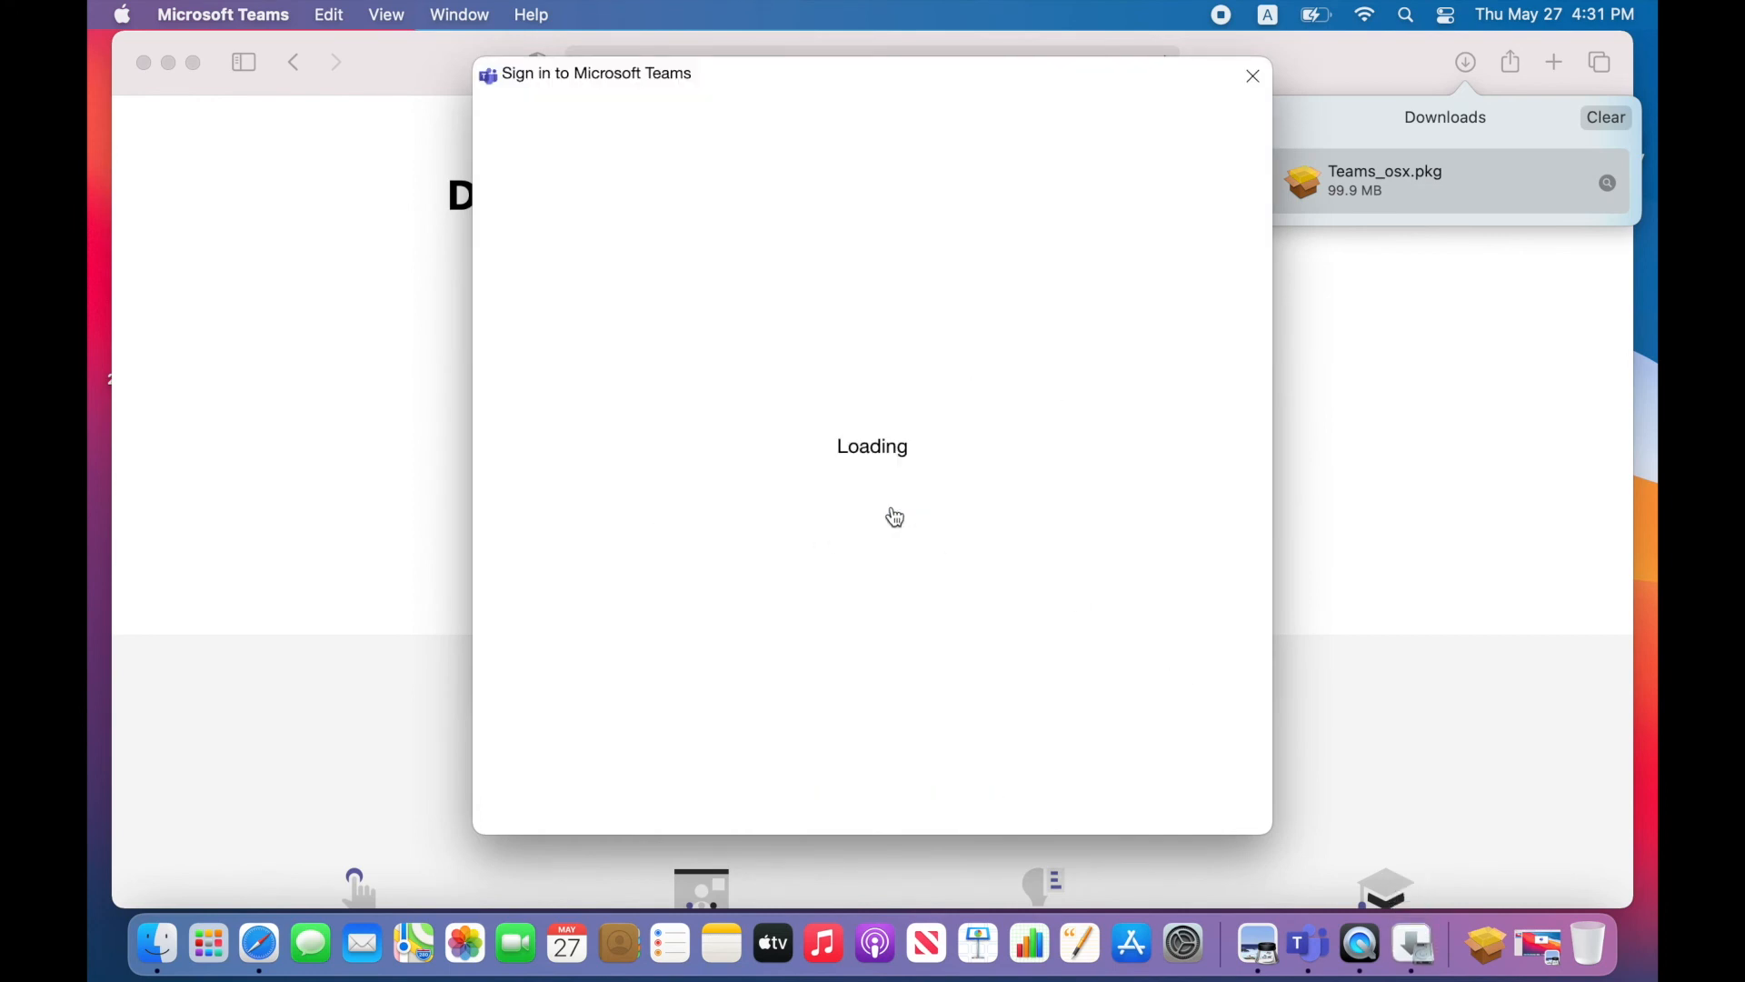